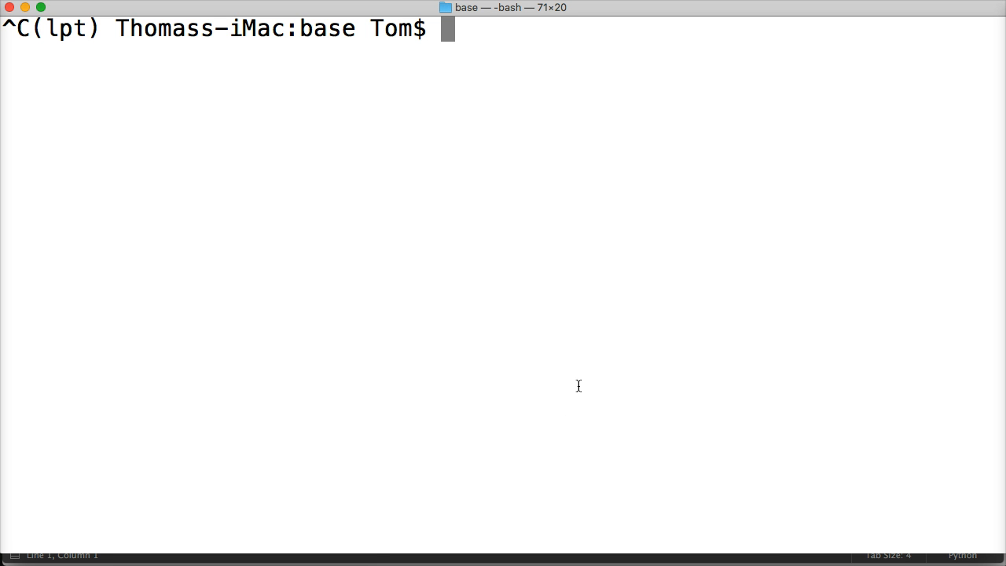
- Start the Django development server with python manage.py runserver
{"action": "type", "text": "python manage."}
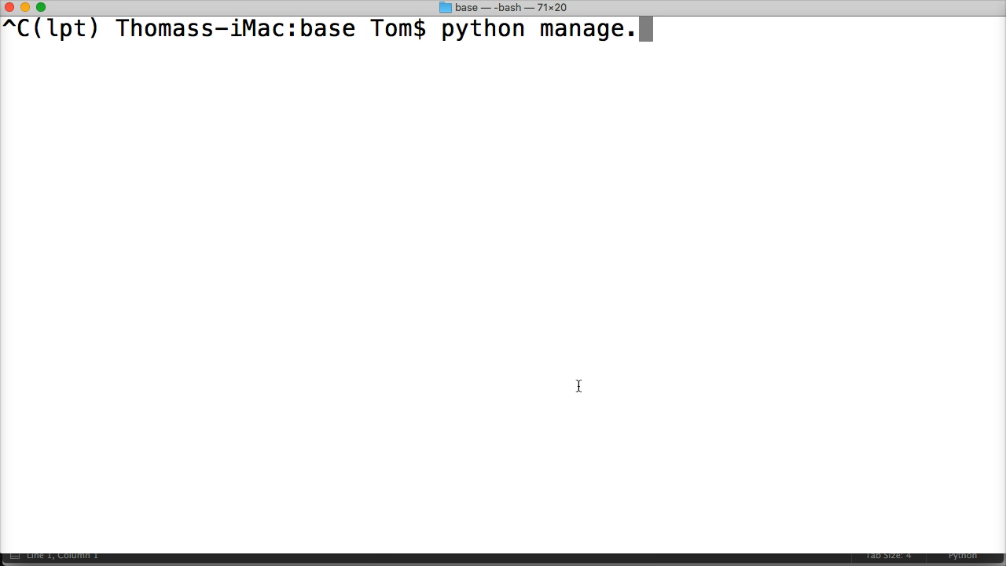
{"action": "type", "text": "py runserver"}
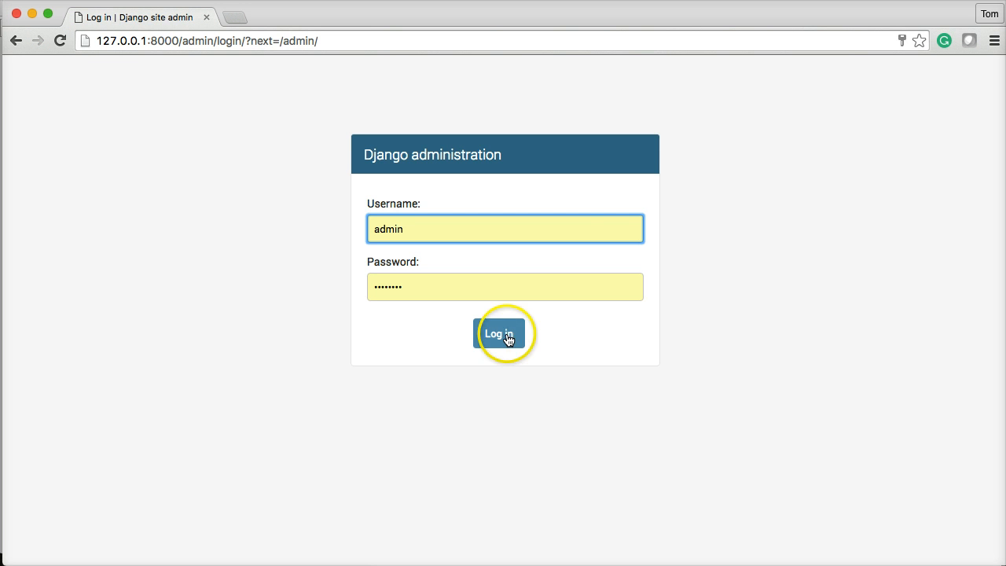
- Log in to Django admin as admin and open the Add user form
{"action": "left_click", "coordinate": [505, 333]}
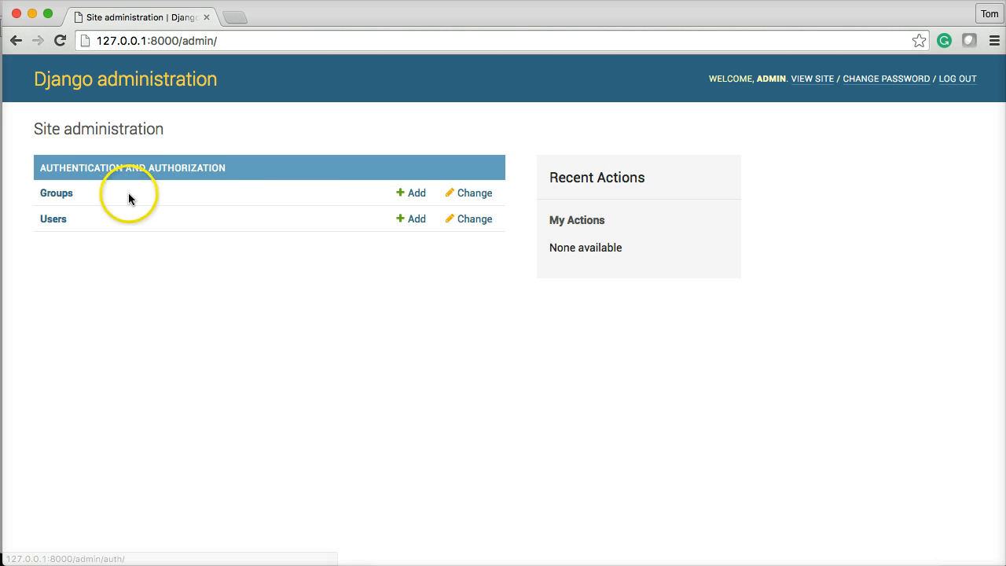
{"action": "mouse_move", "coordinate": [29, 158]}
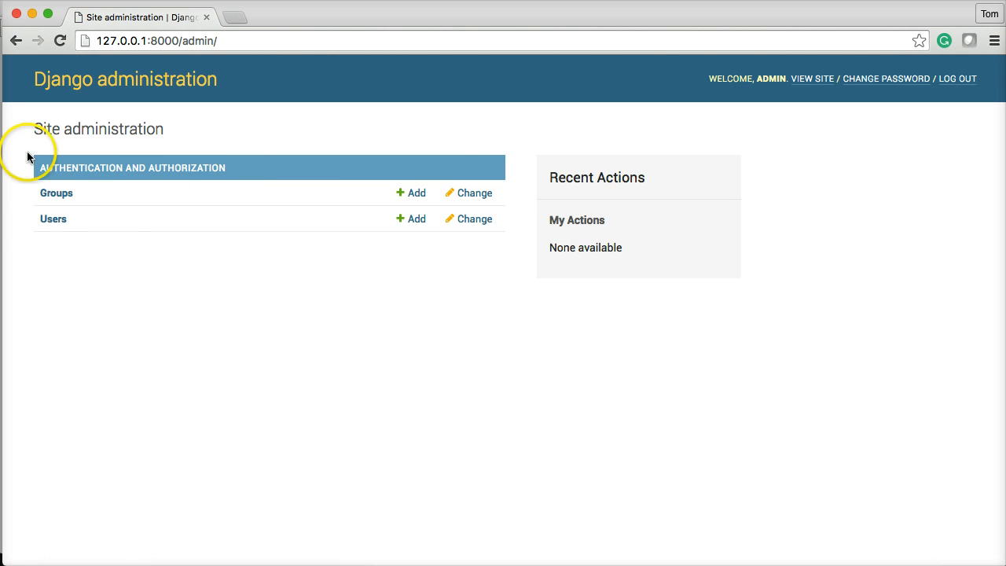
{"action": "mouse_move", "coordinate": [18, 161]}
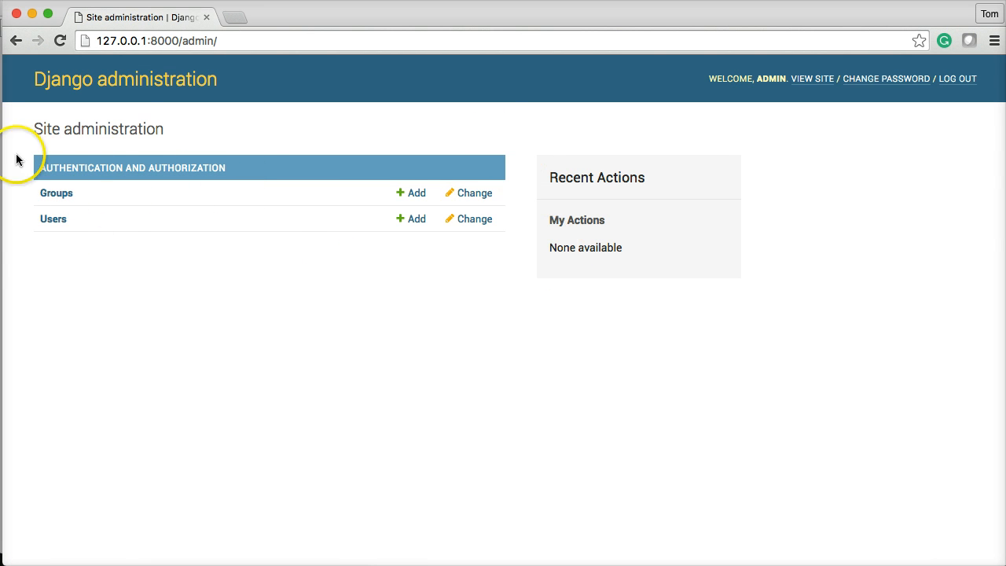
{"action": "mouse_move", "coordinate": [401, 285]}
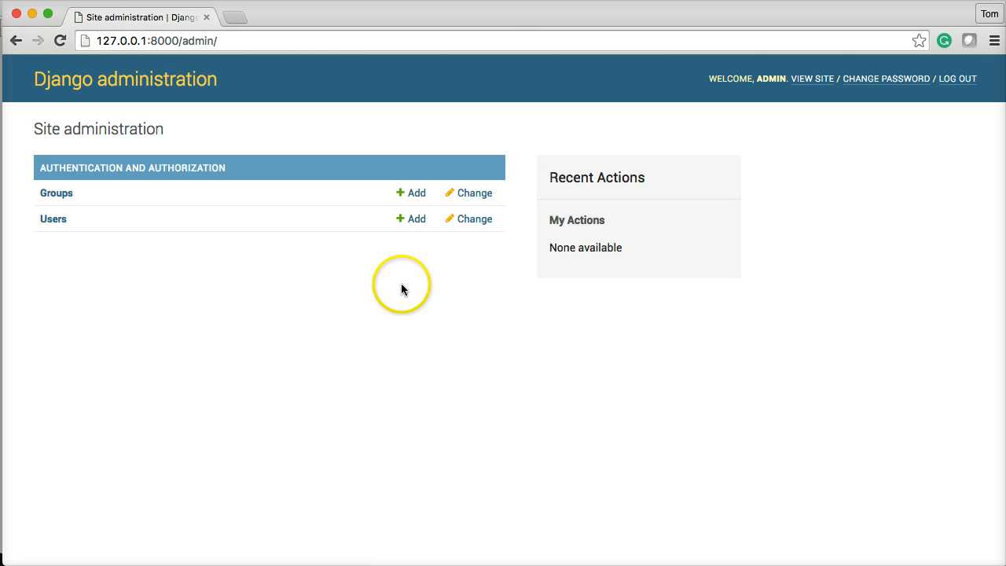
{"action": "mouse_move", "coordinate": [431, 287]}
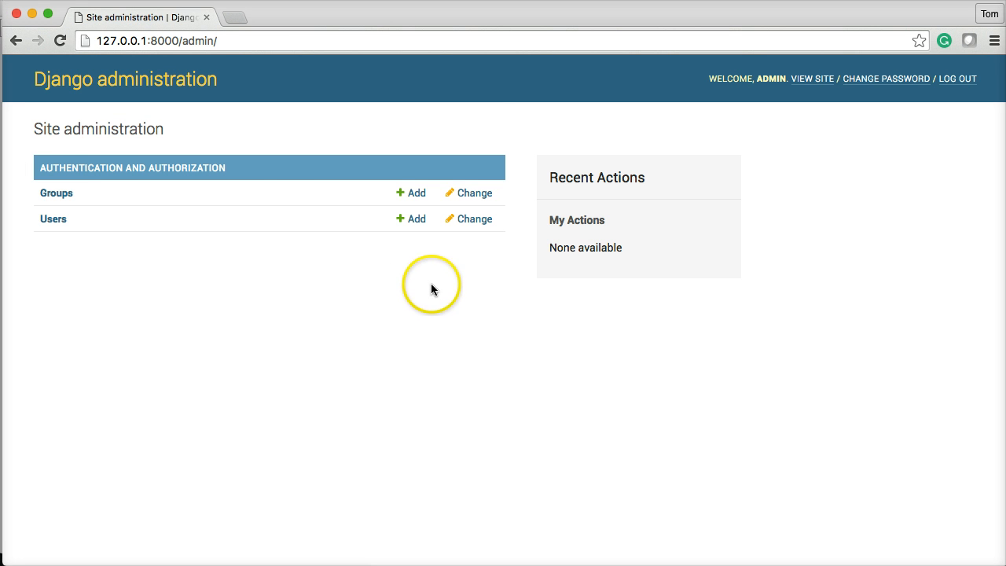
{"action": "mouse_move", "coordinate": [187, 248]}
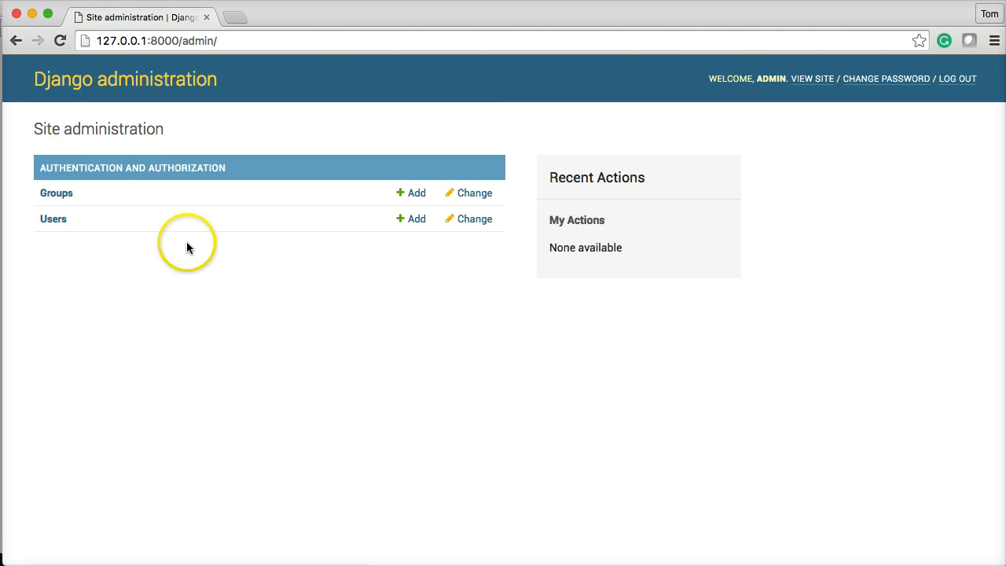
{"action": "mouse_move", "coordinate": [22, 192]}
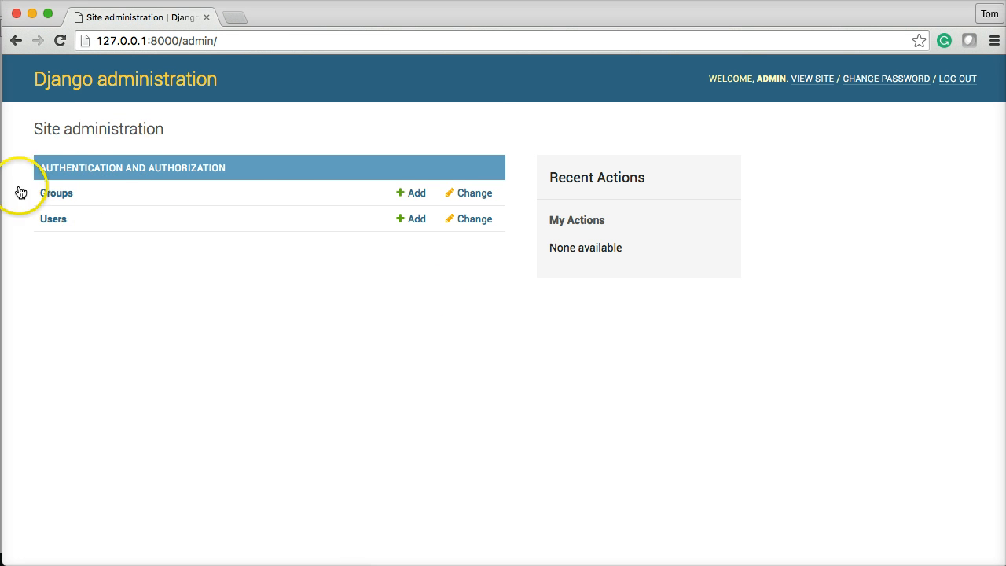
{"action": "mouse_move", "coordinate": [106, 234]}
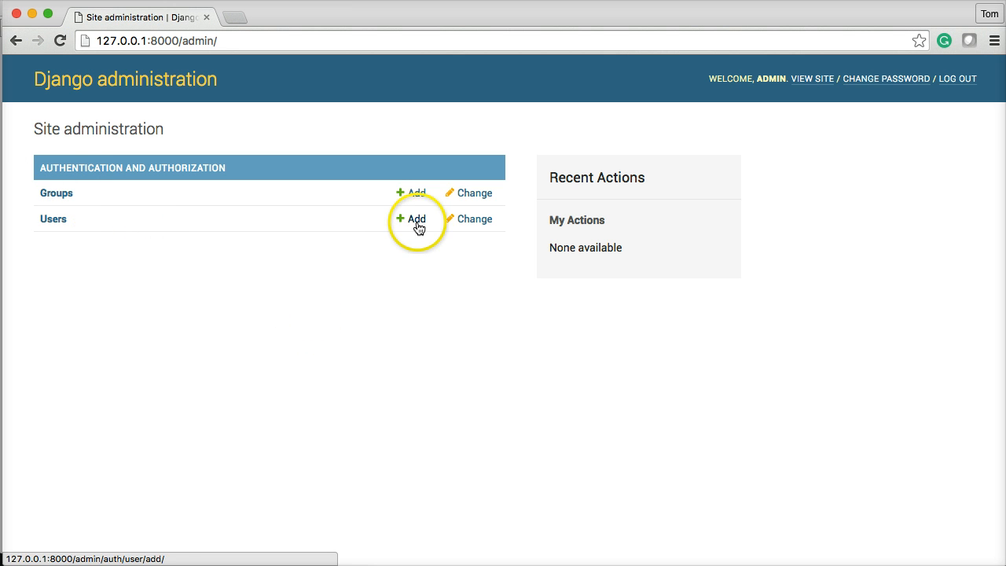
{"action": "left_click", "coordinate": [411, 218]}
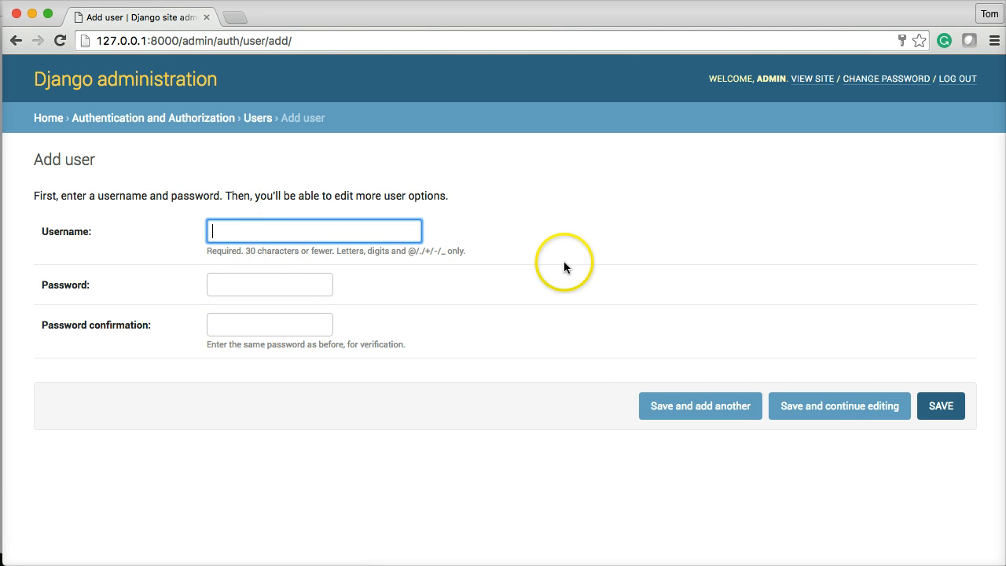
{"action": "mouse_move", "coordinate": [683, 232]}
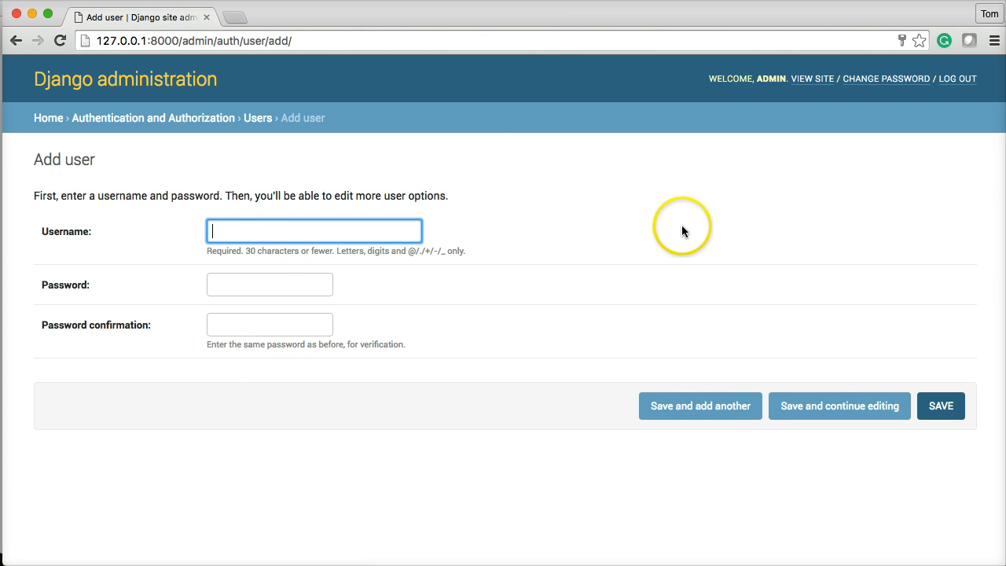
{"action": "mouse_move", "coordinate": [309, 127]}
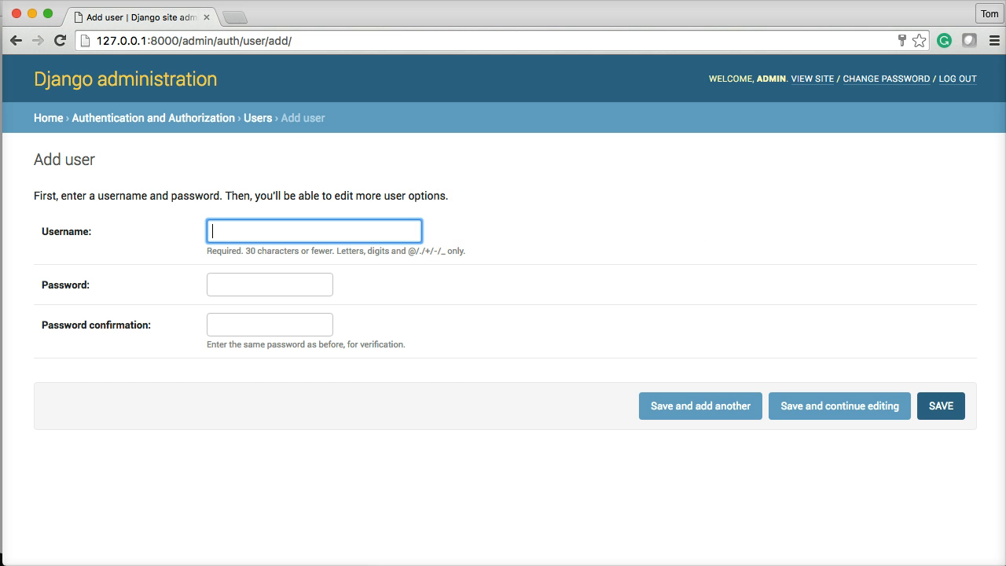
{"action": "mouse_move", "coordinate": [429, 370]}
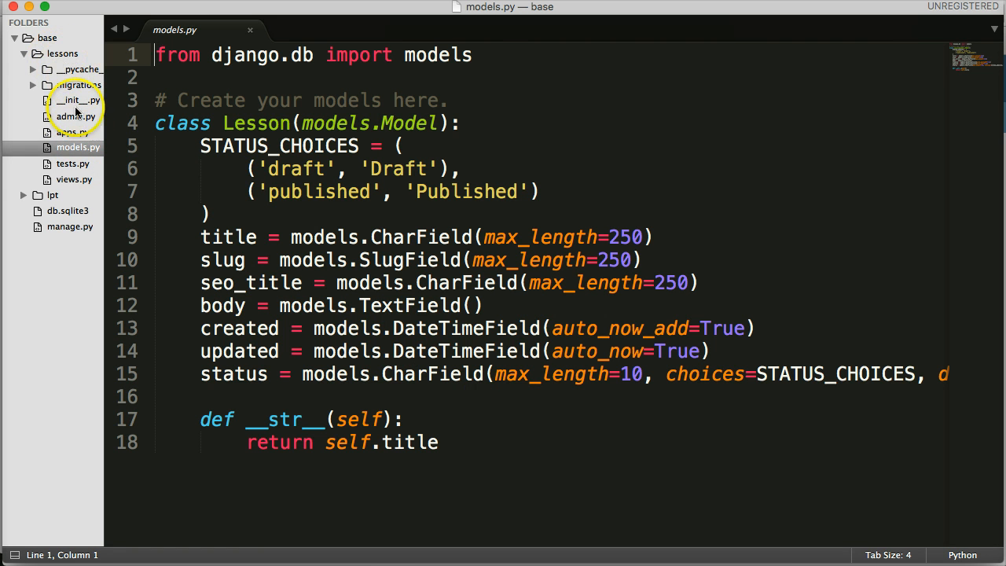
- Open admin.py under the lessons app in the sidebar
{"action": "left_click", "coordinate": [76, 116]}
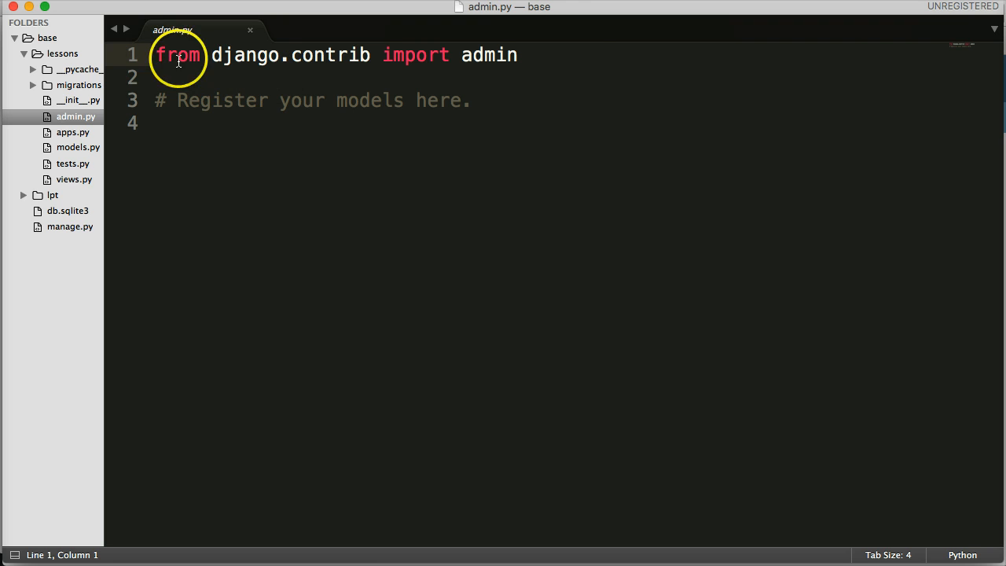
{"action": "mouse_move", "coordinate": [558, 55]}
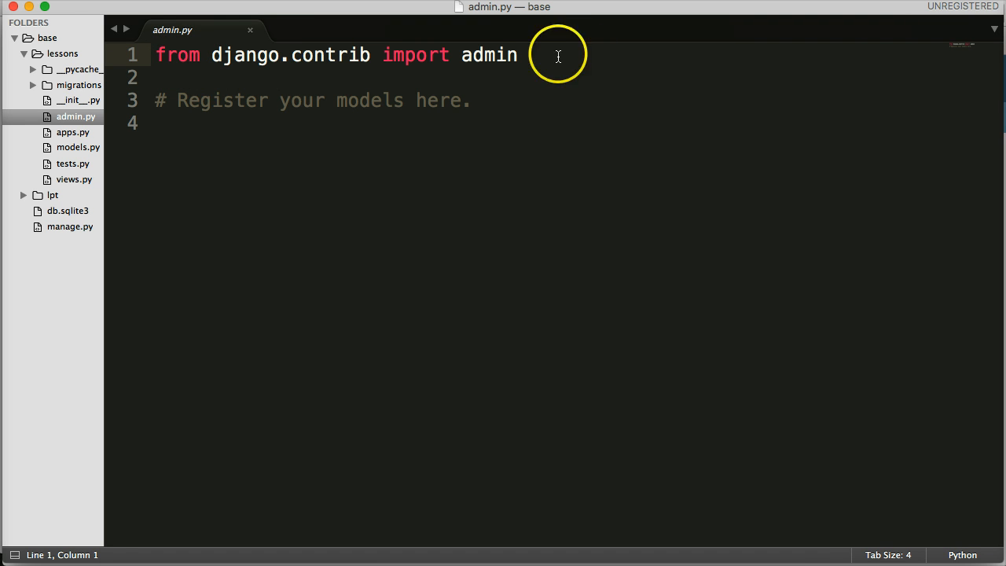
{"action": "mouse_move", "coordinate": [297, 55]}
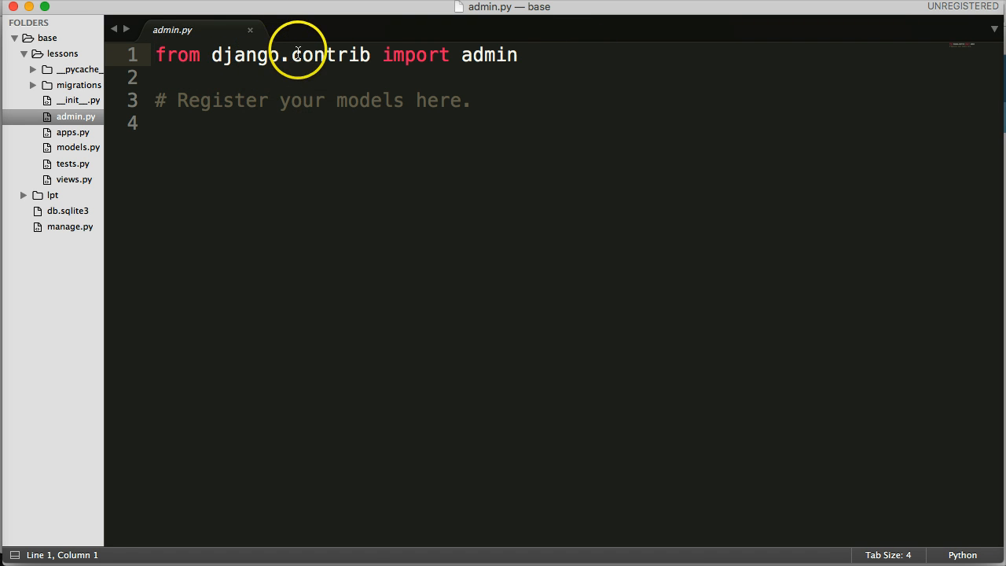
{"action": "mouse_move", "coordinate": [319, 55]}
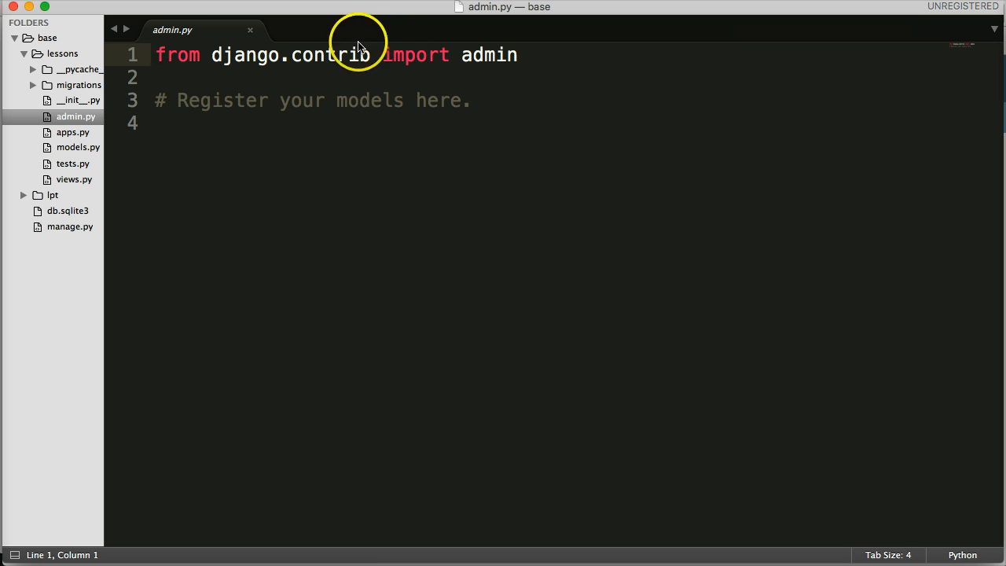
{"action": "mouse_move", "coordinate": [489, 55]}
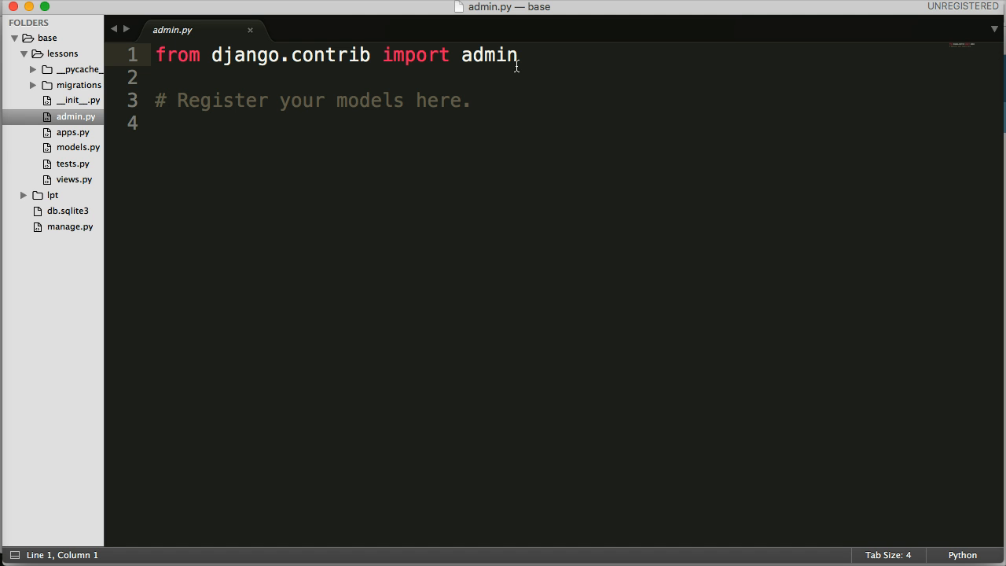
{"action": "mouse_move", "coordinate": [344, 67]}
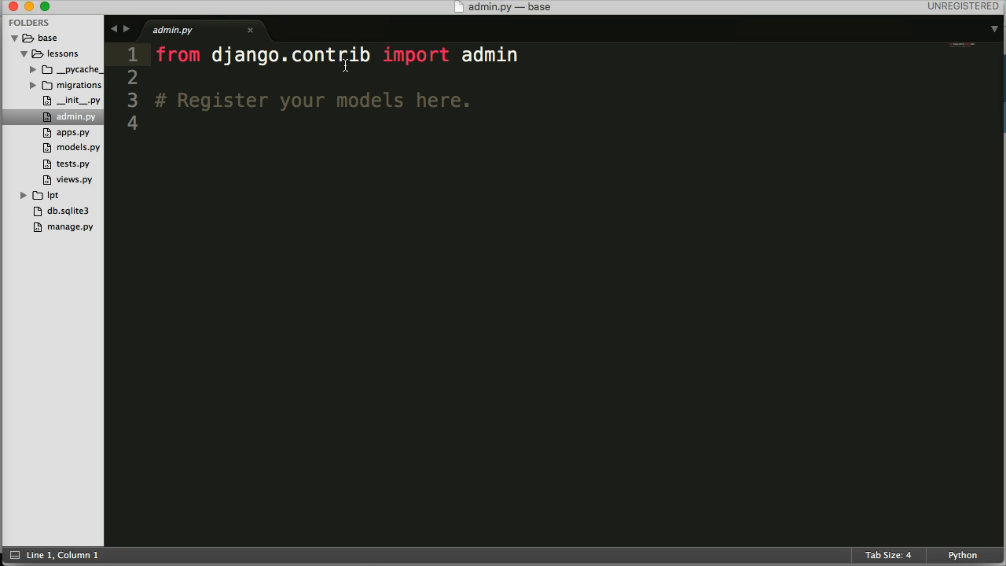
{"action": "mouse_move", "coordinate": [586, 99]}
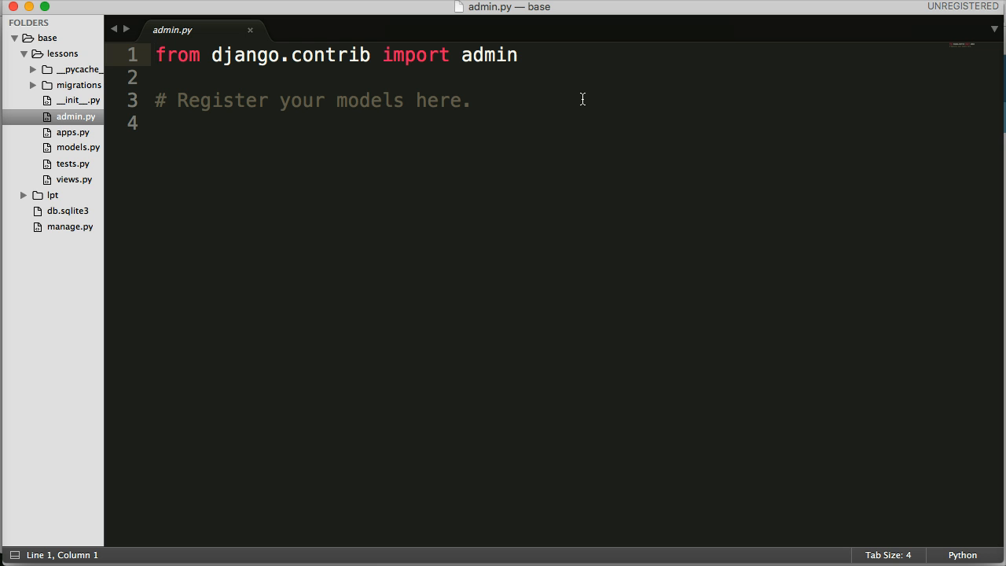
- Review the Lesson model in models.py, then return to admin.py
{"action": "left_click", "coordinate": [359, 126]}
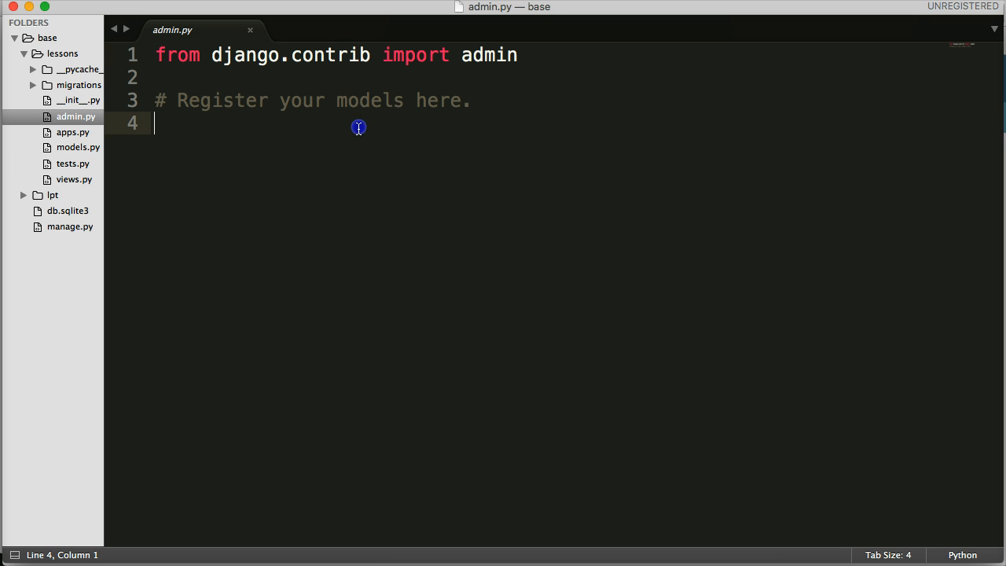
{"action": "mouse_move", "coordinate": [359, 127]}
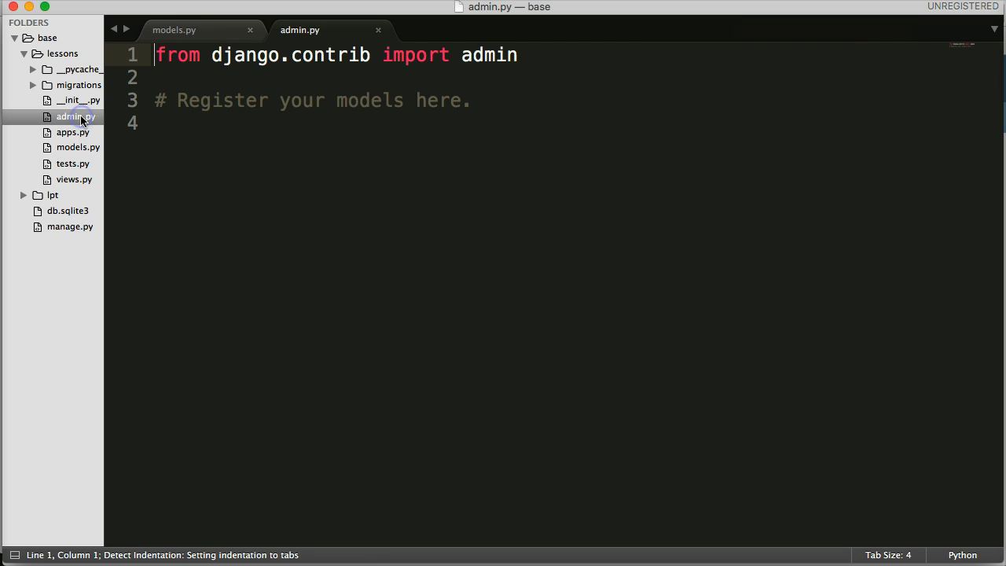
{"action": "left_click", "coordinate": [174, 29]}
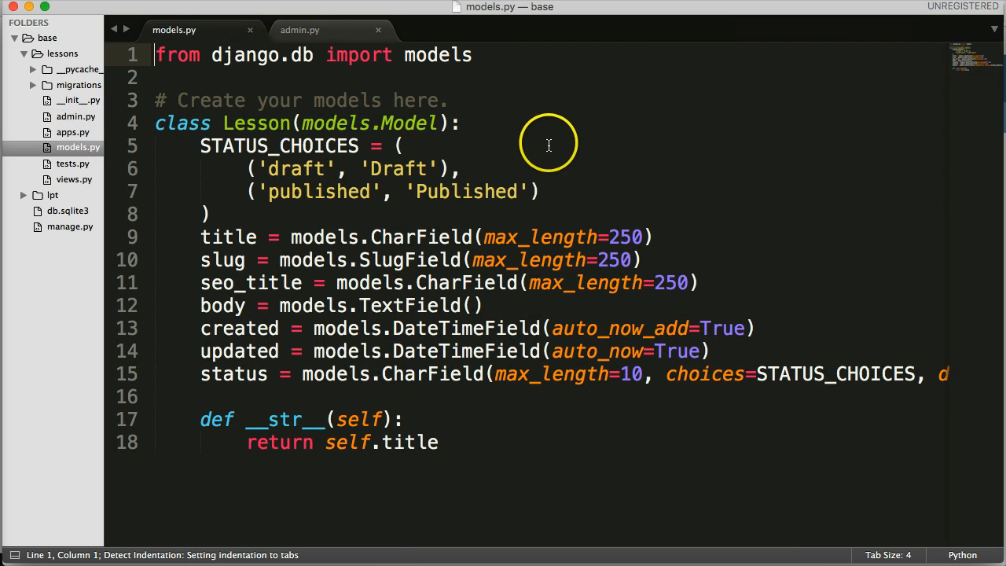
{"action": "mouse_move", "coordinate": [355, 132]}
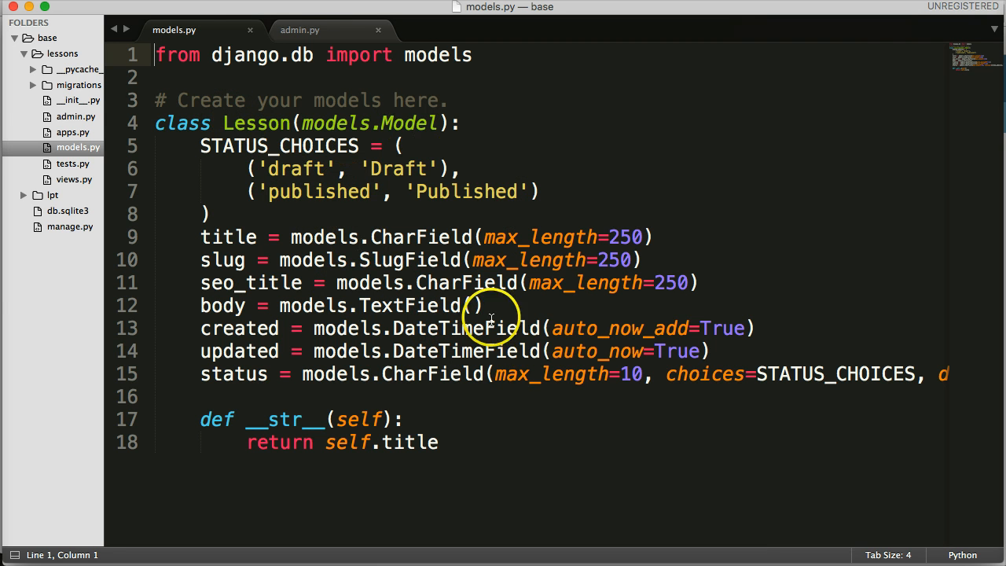
{"action": "left_click", "coordinate": [300, 30]}
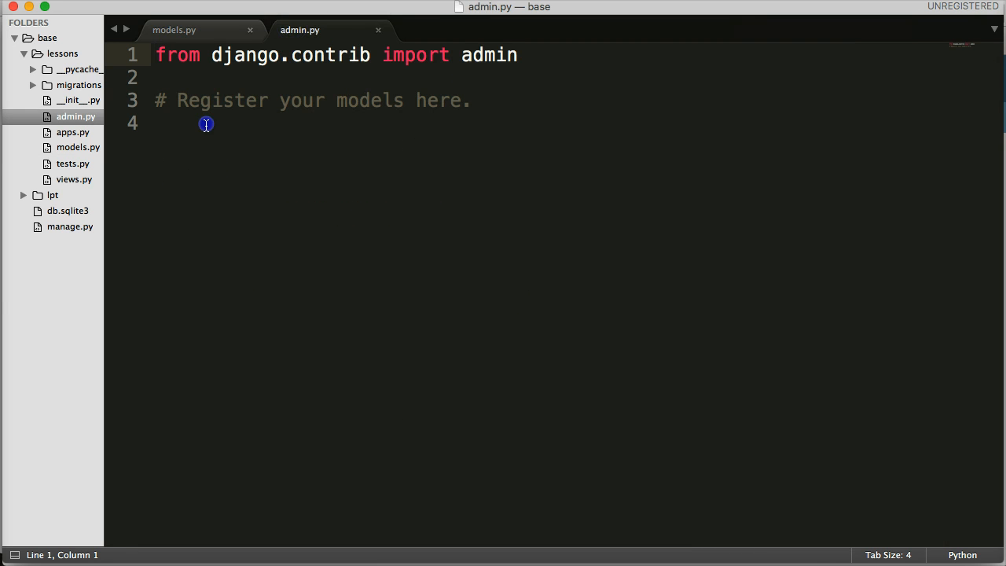
- Add 'from .models import Lesson' to admin.py, save, and check the class name in models.py
{"action": "left_click", "coordinate": [206, 124]}
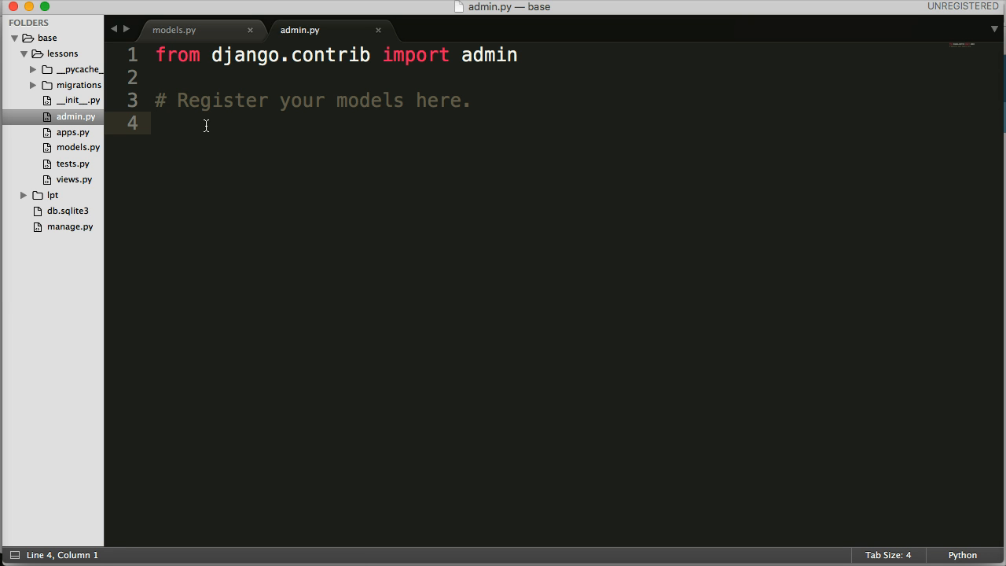
{"action": "type", "text": "from"}
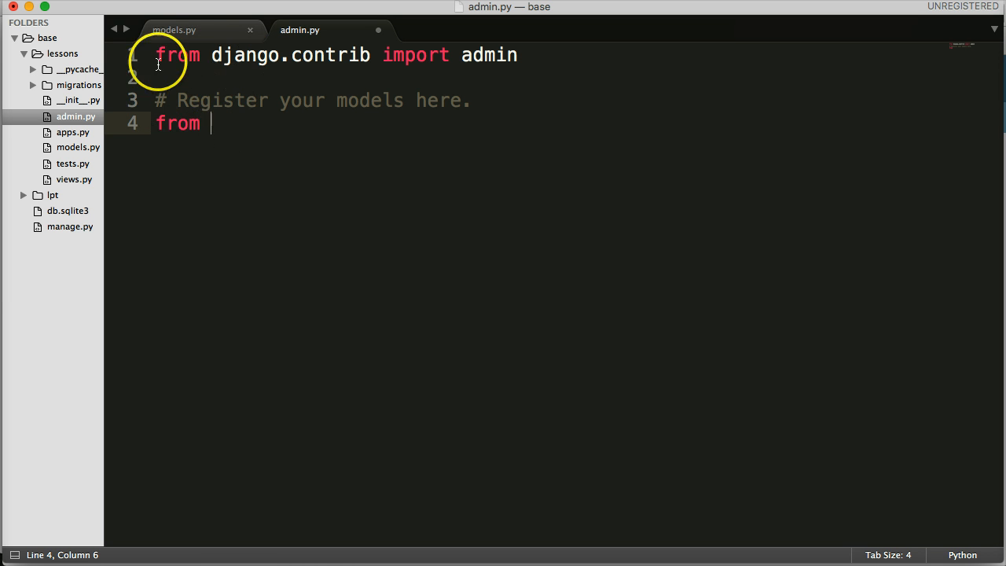
{"action": "mouse_move", "coordinate": [448, 99]}
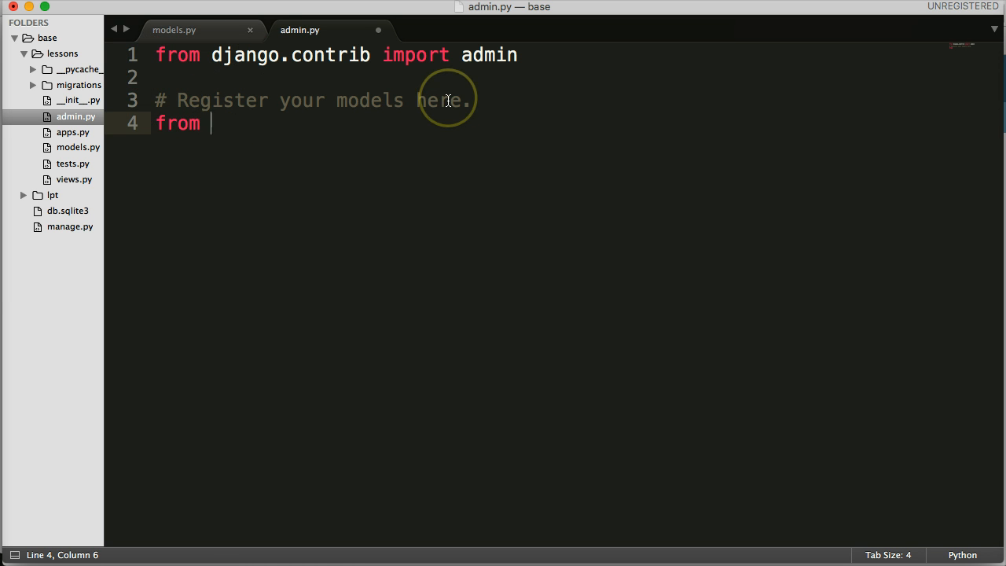
{"action": "type", "text": ".models"}
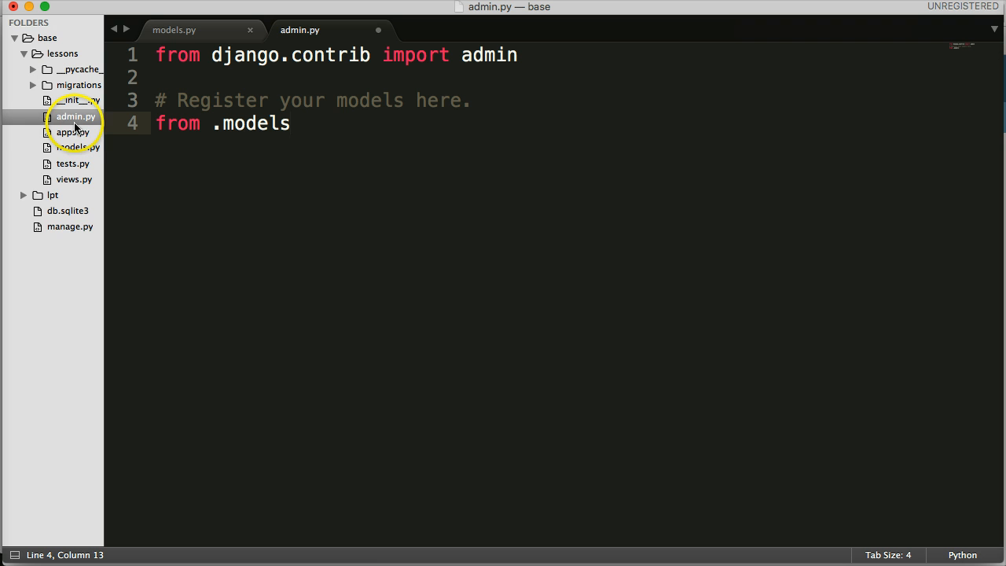
{"action": "mouse_move", "coordinate": [57, 232]}
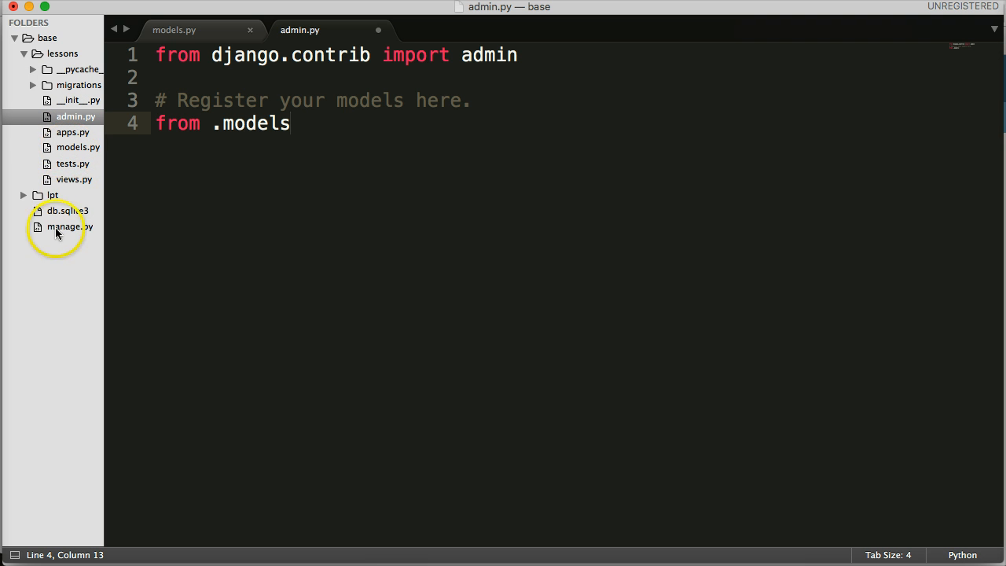
{"action": "left_click", "coordinate": [51, 194]}
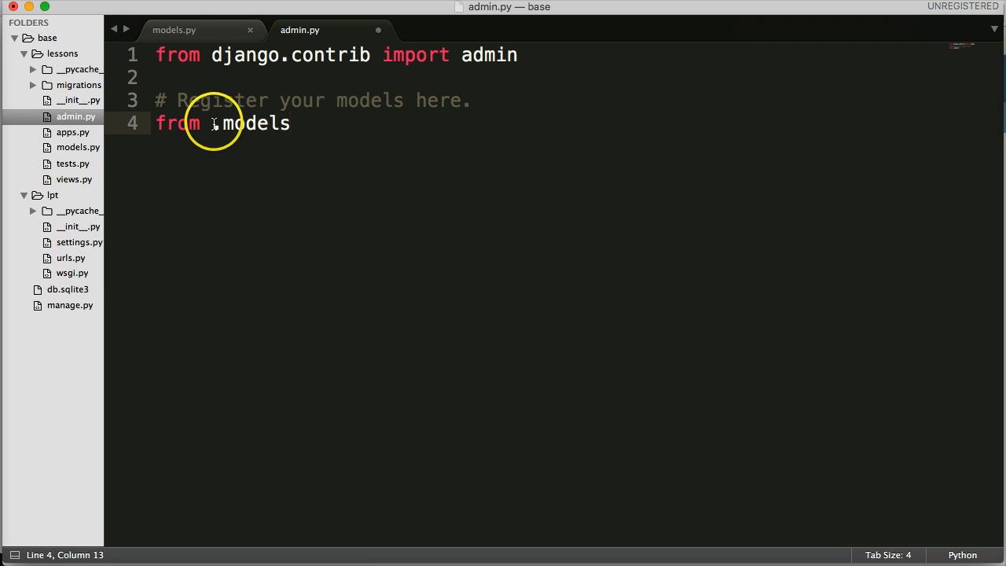
{"action": "type", "text": "lpt"}
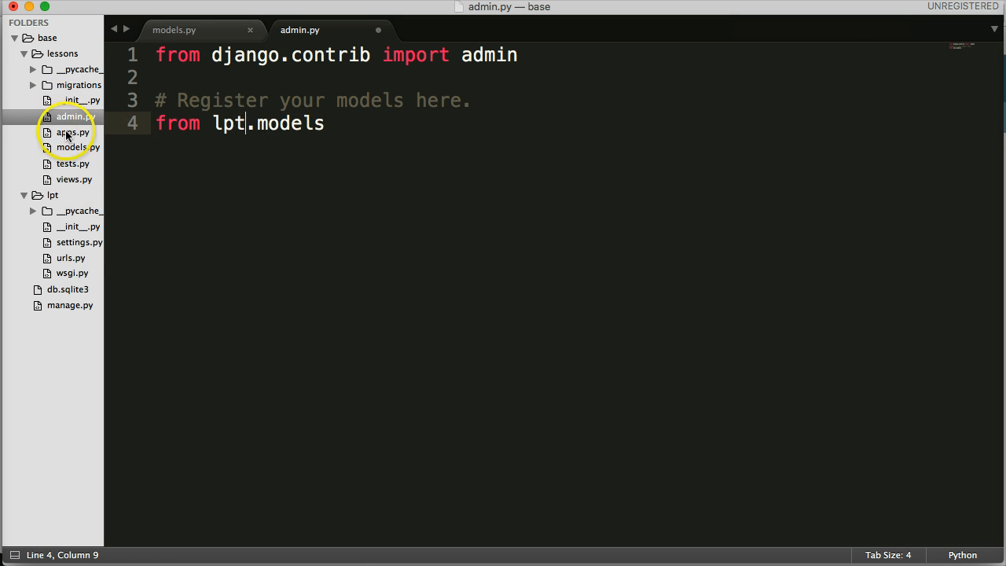
{"action": "key", "text": "backspace"}
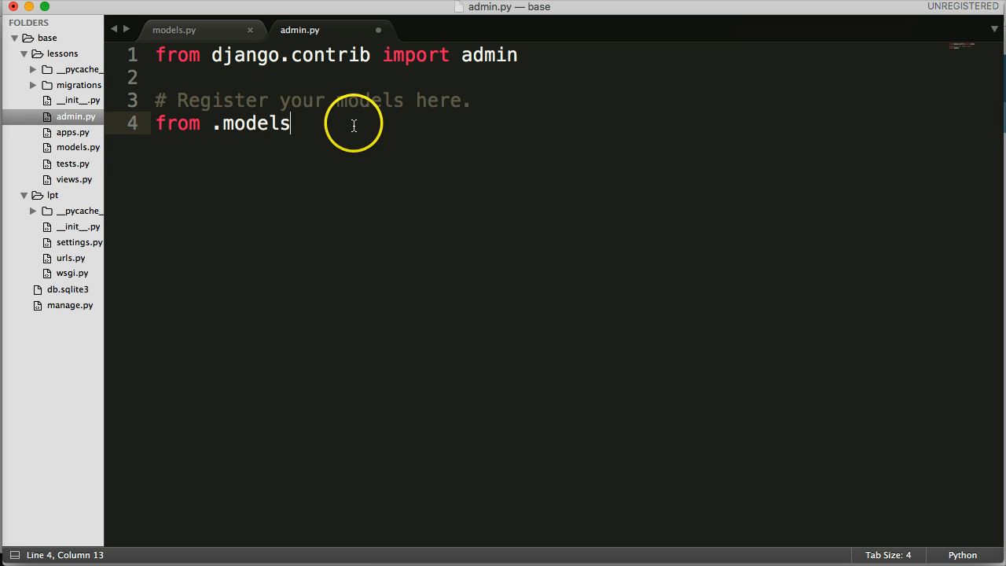
{"action": "type", "text": "impor"}
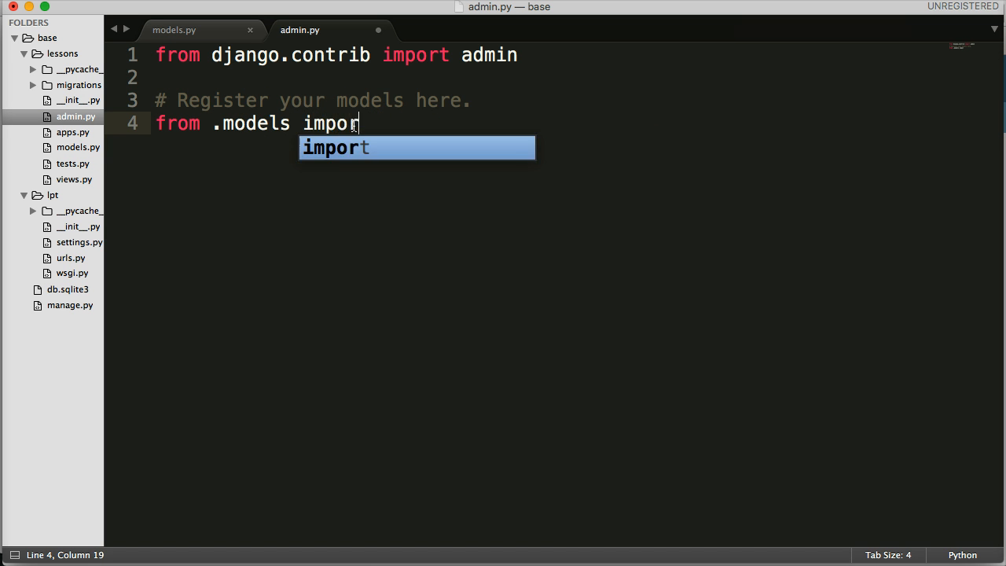
{"action": "key", "text": "Tab"}
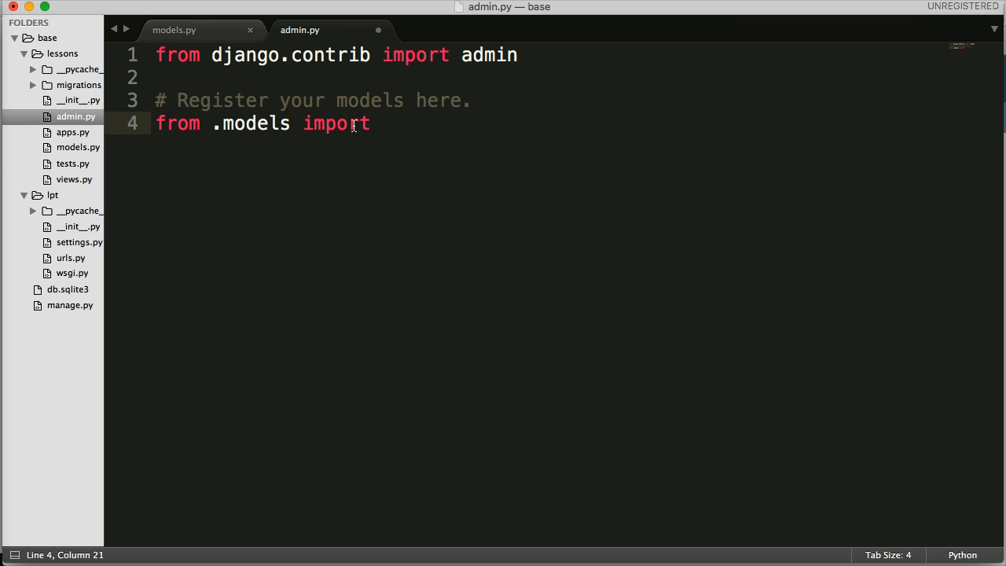
{"action": "type", "text": "Lesson"}
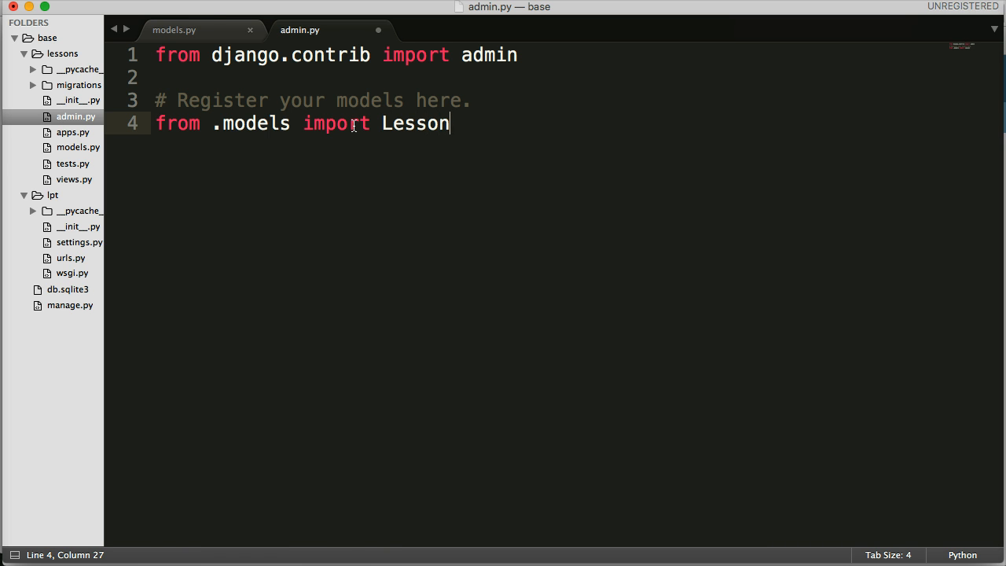
{"action": "key", "text": "cmd+s"}
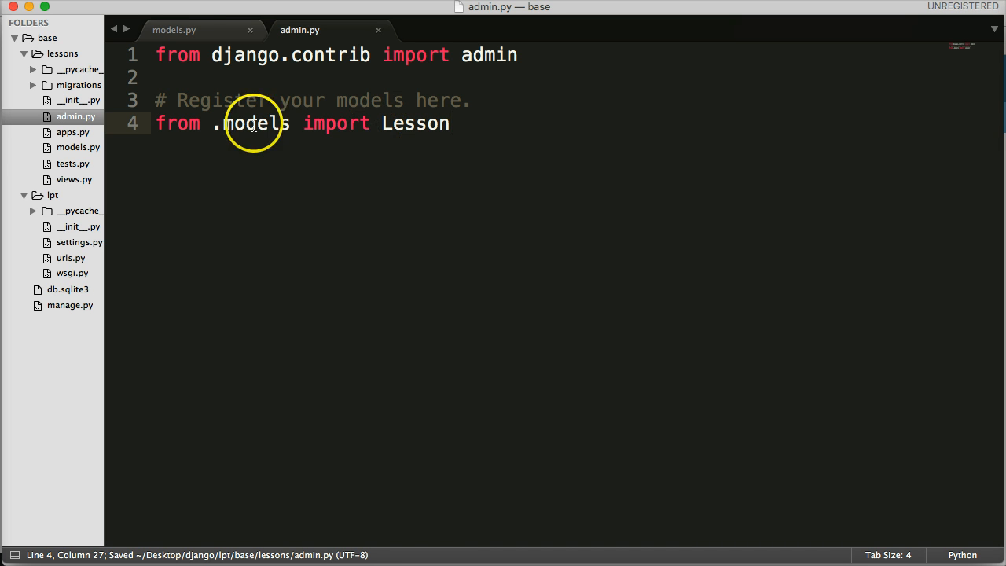
{"action": "mouse_move", "coordinate": [118, 114]}
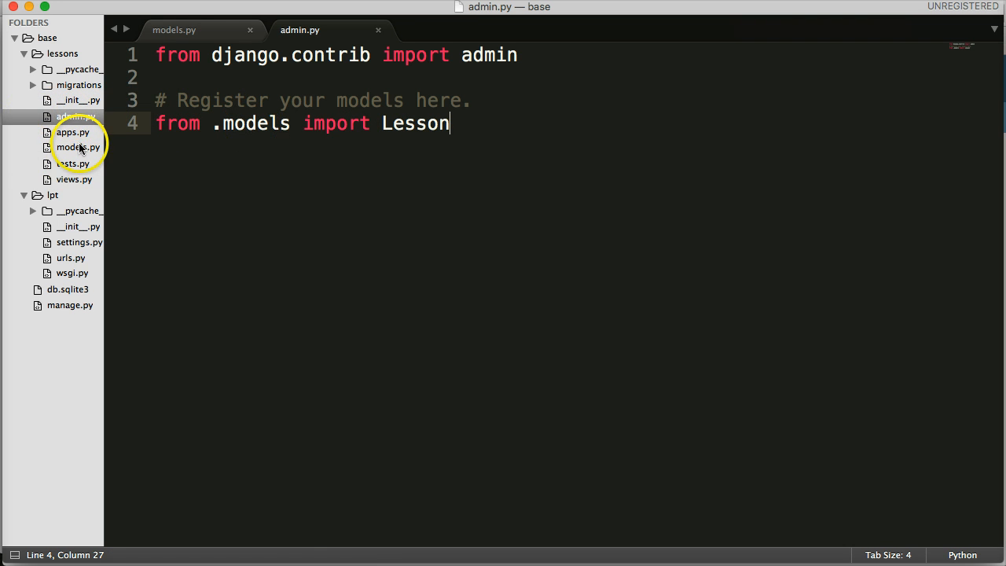
{"action": "left_click", "coordinate": [174, 30]}
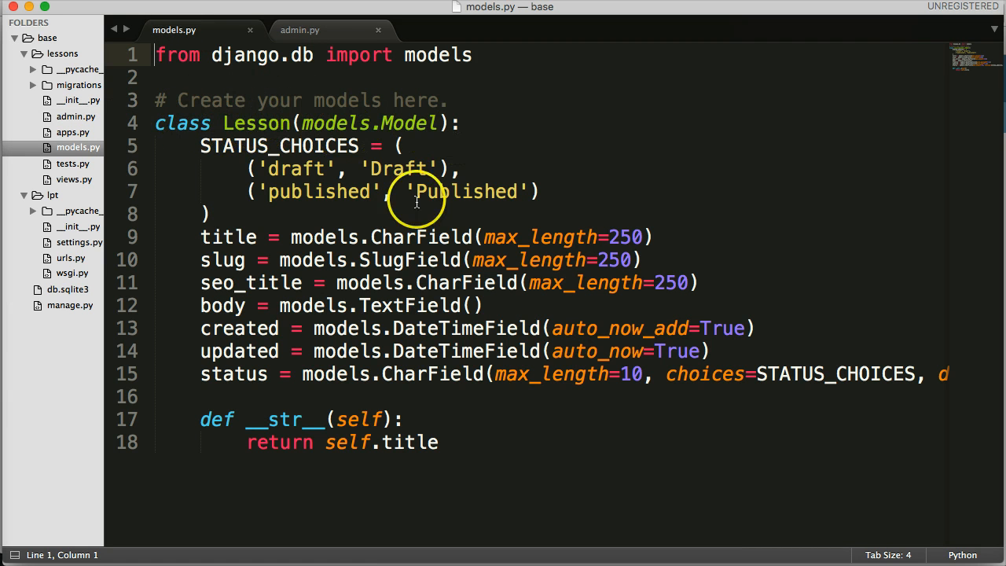
{"action": "mouse_move", "coordinate": [252, 130]}
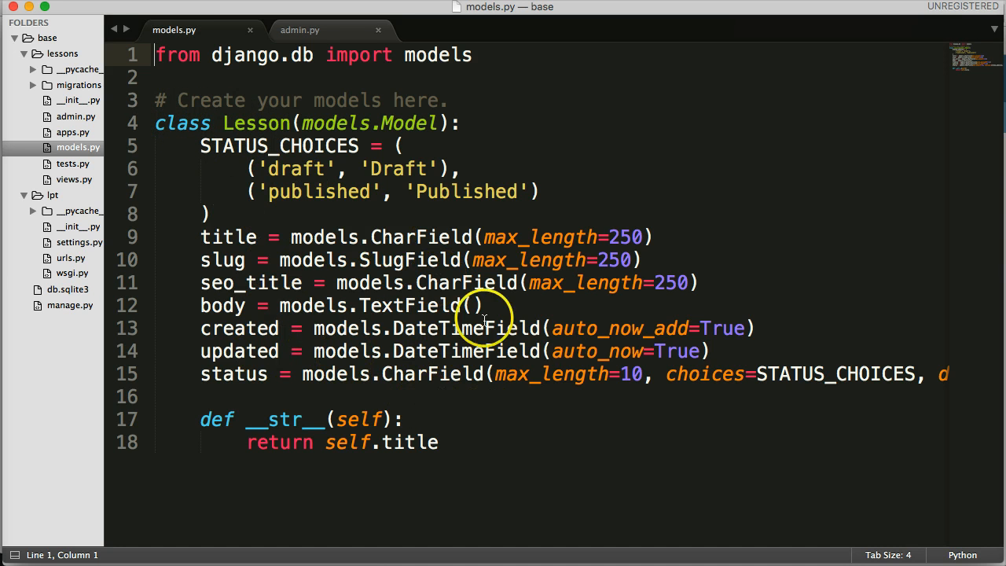
{"action": "mouse_move", "coordinate": [299, 214]}
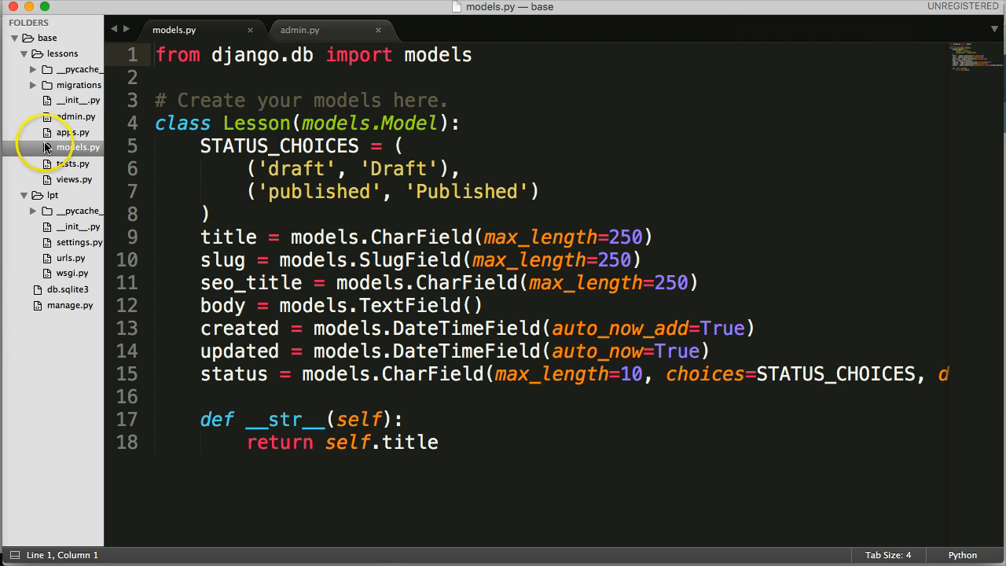
- Add admin.site.register(Lesson) below the import in admin.py and save
{"action": "left_click", "coordinate": [300, 30]}
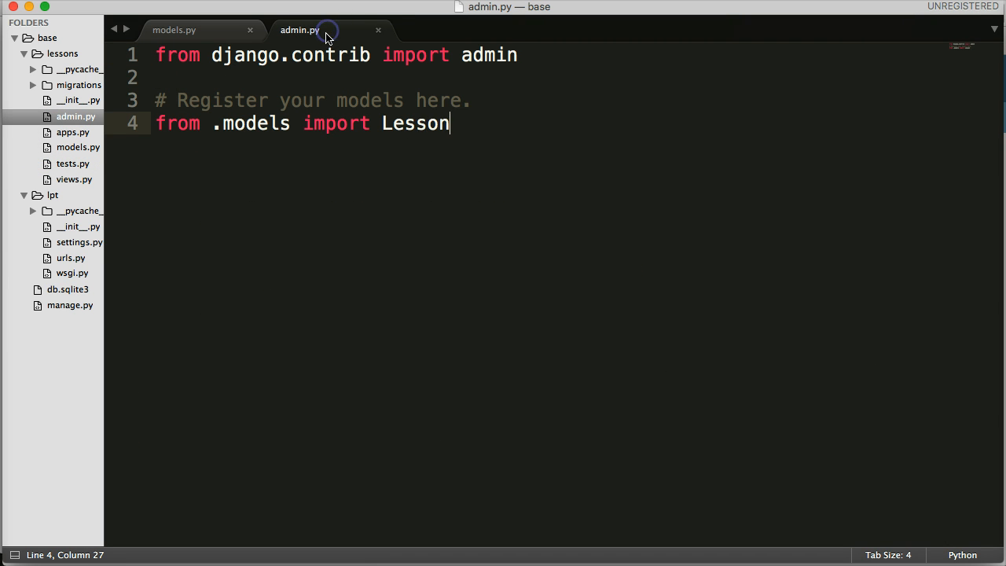
{"action": "key", "text": "enter"}
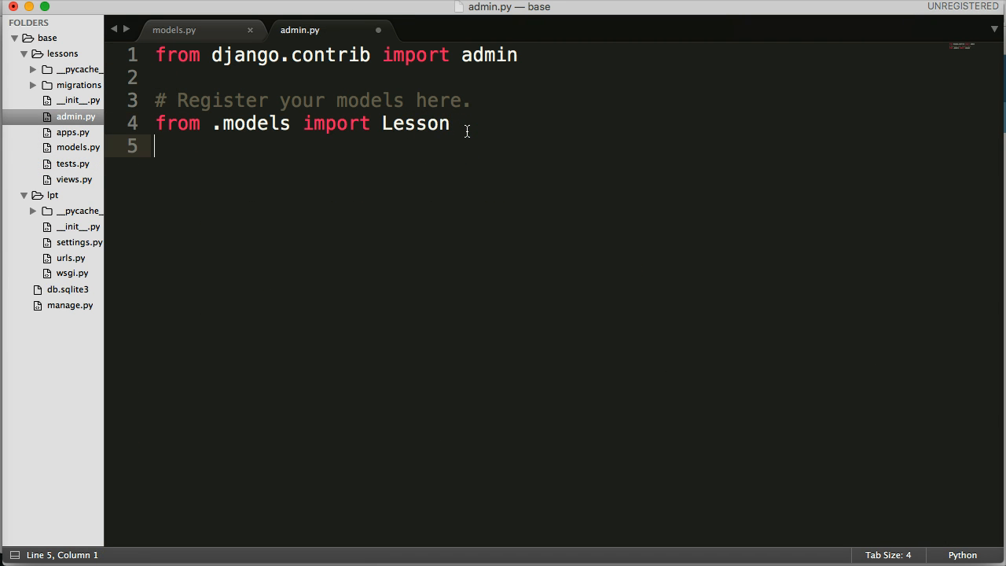
{"action": "key", "text": "enter"}
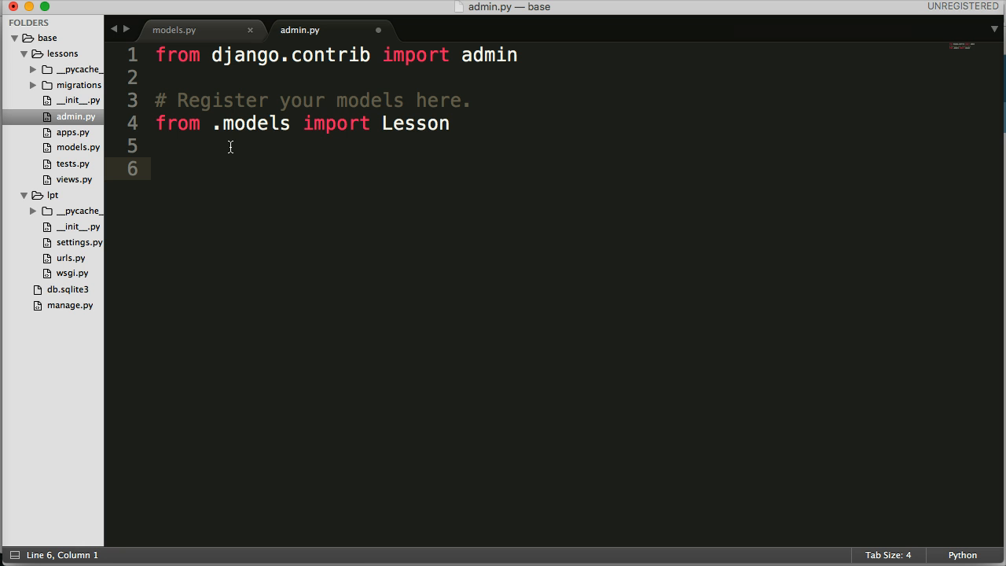
{"action": "type", "text": "admin"}
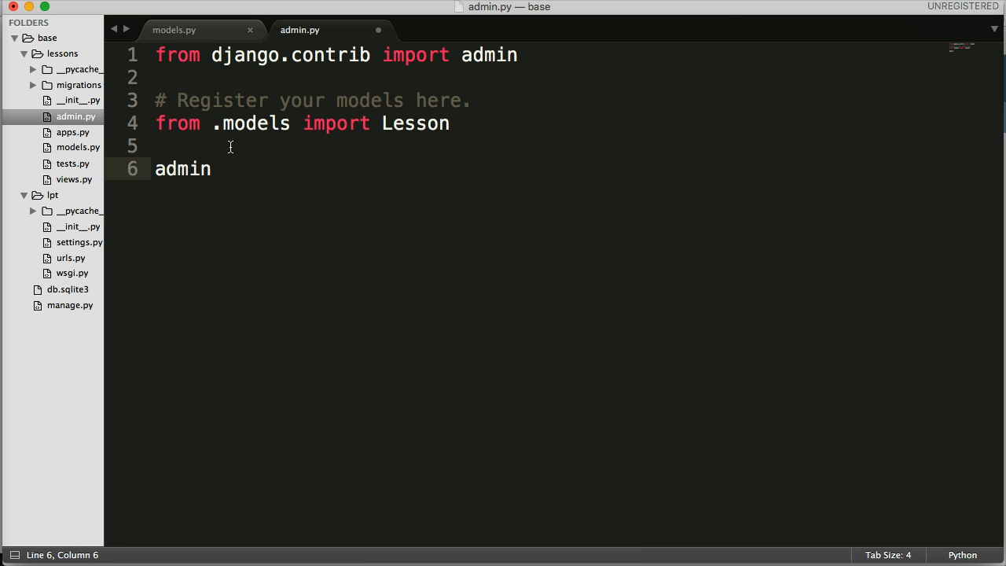
{"action": "type", "text": "."}
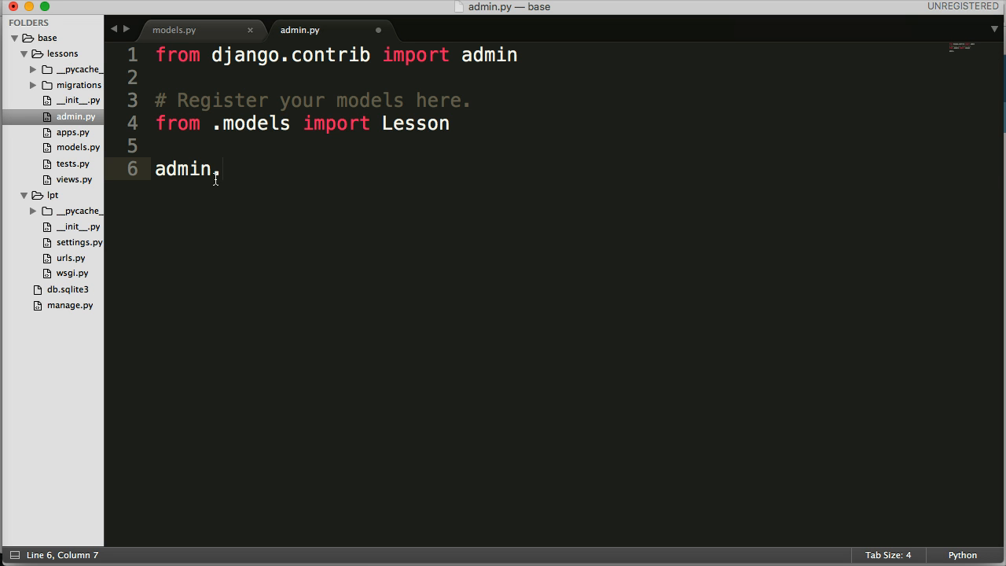
{"action": "type", "text": "site."}
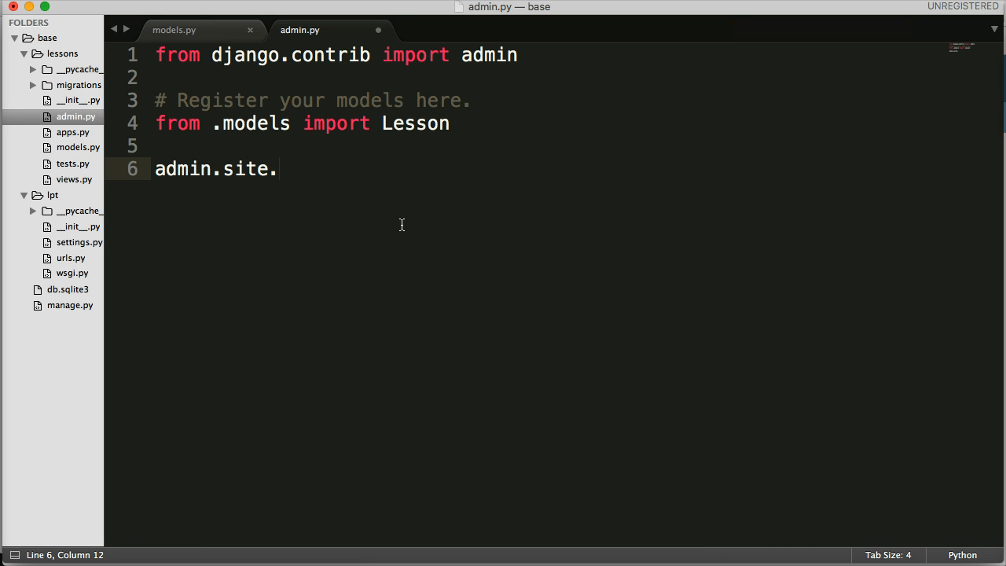
{"action": "type", "text": "register("}
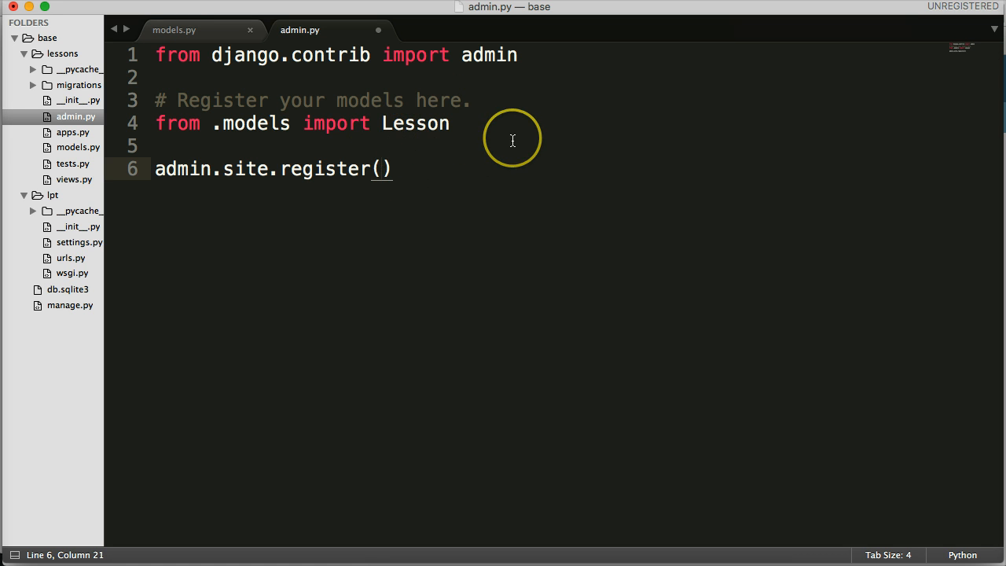
{"action": "mouse_move", "coordinate": [385, 168]}
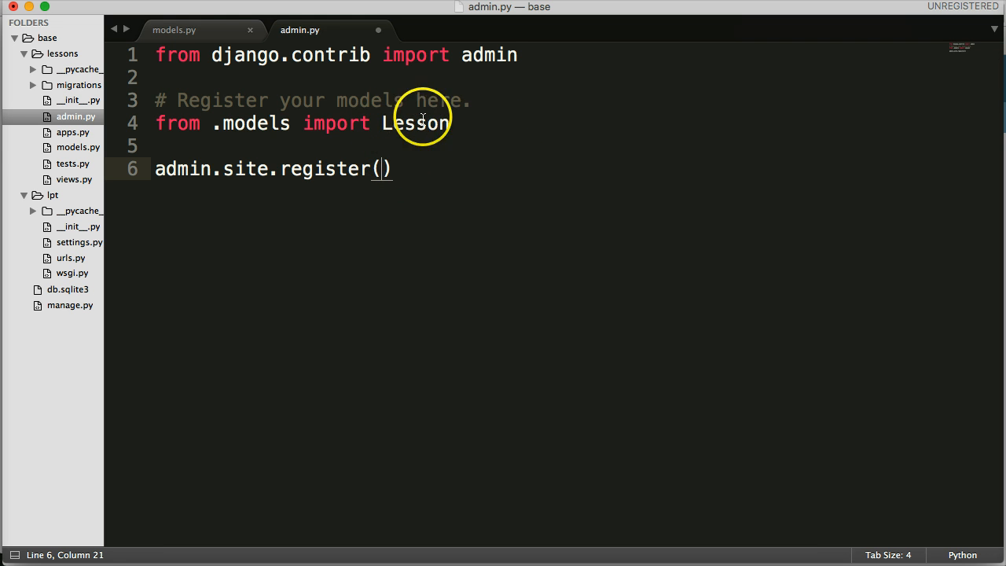
{"action": "left_click", "coordinate": [174, 30]}
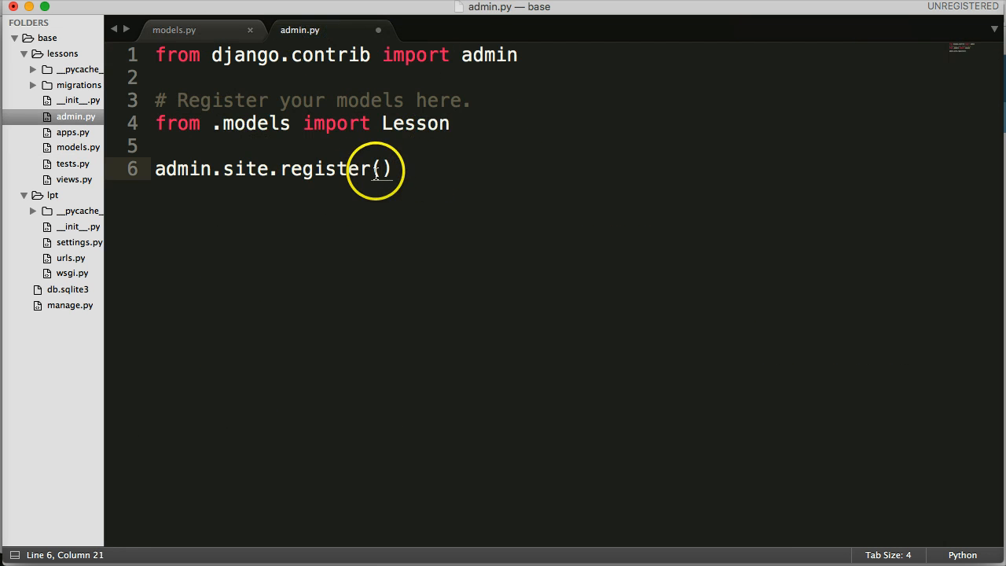
{"action": "mouse_move", "coordinate": [477, 189]}
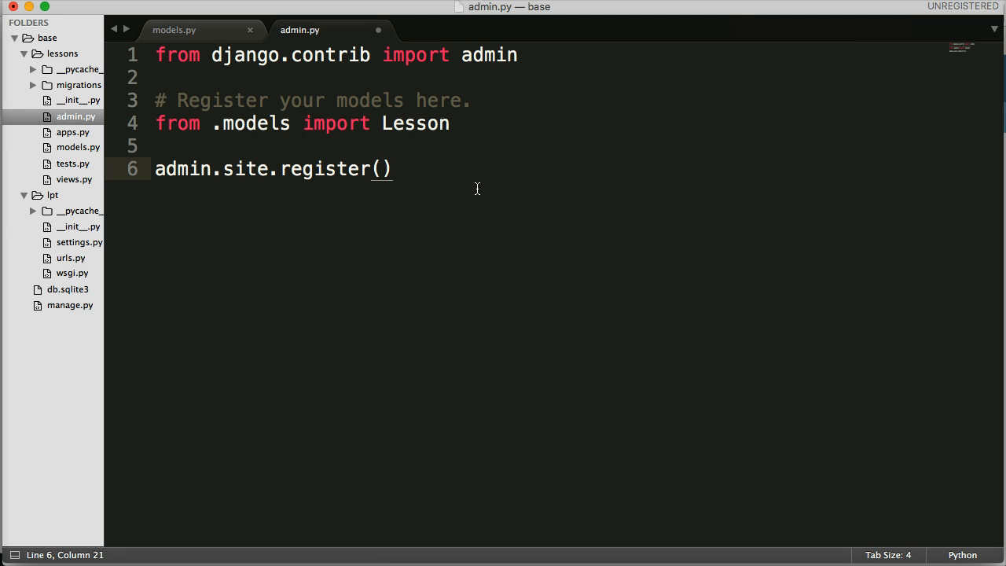
{"action": "type", "text": "Lesson"}
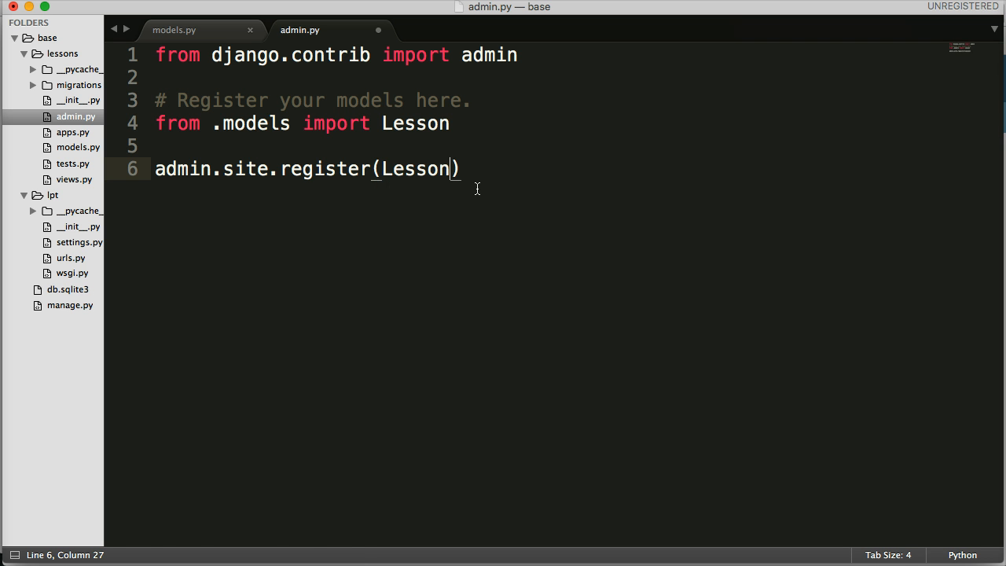
{"action": "key", "text": "cmd+s"}
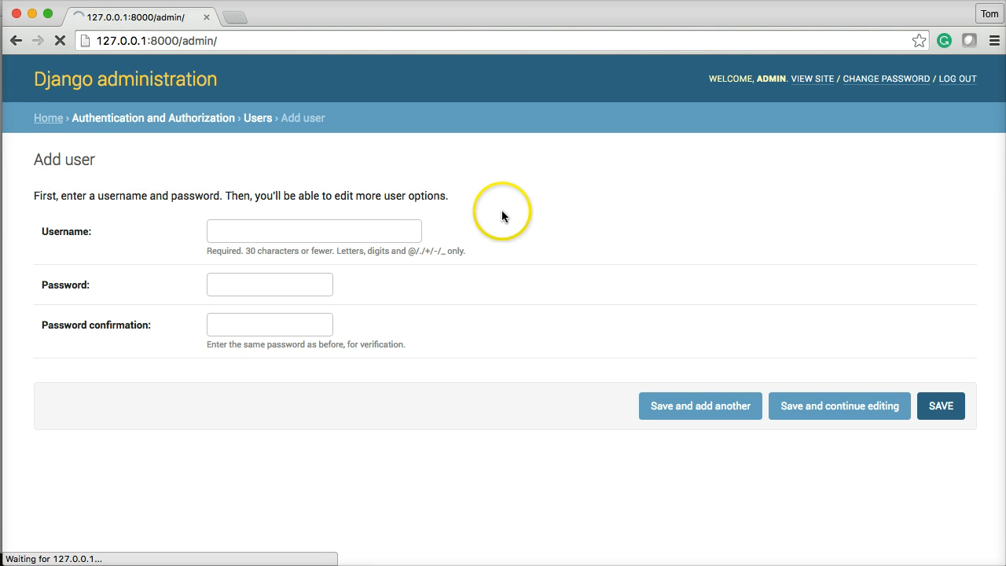
- From the admin home, open Lessons and start adding a new lesson
{"action": "left_click", "coordinate": [16, 41]}
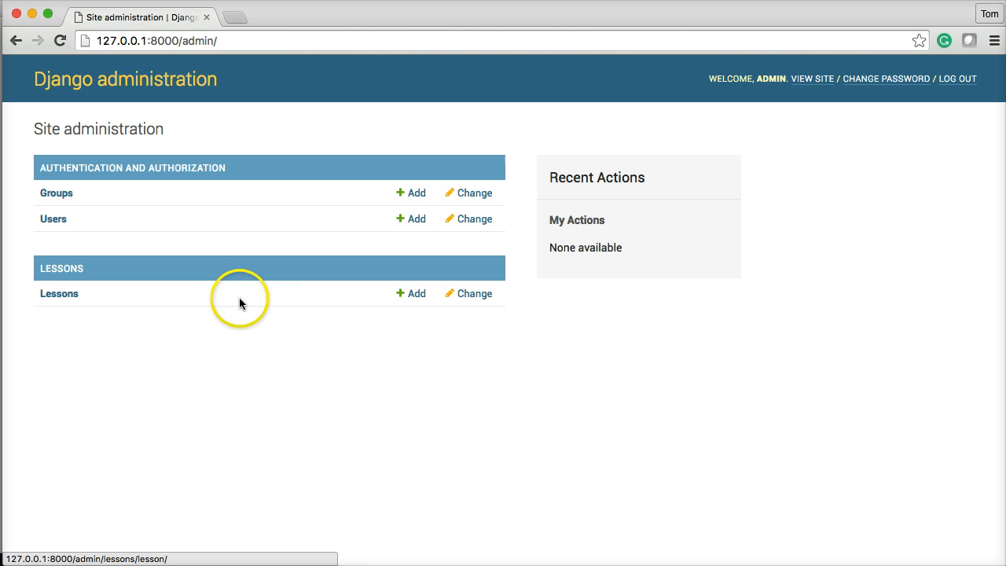
{"action": "left_click", "coordinate": [59, 294]}
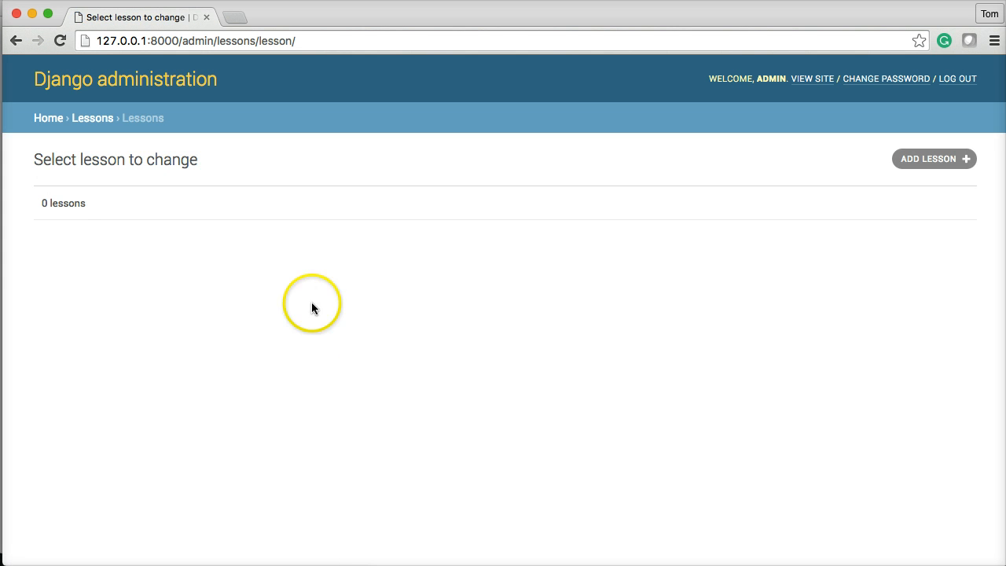
{"action": "mouse_move", "coordinate": [932, 158]}
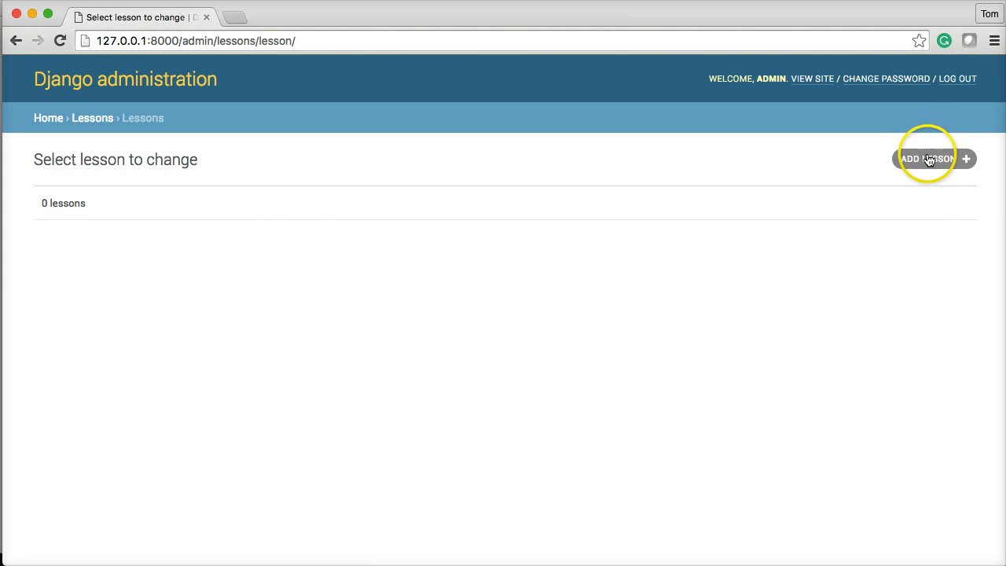
{"action": "left_click", "coordinate": [927, 158]}
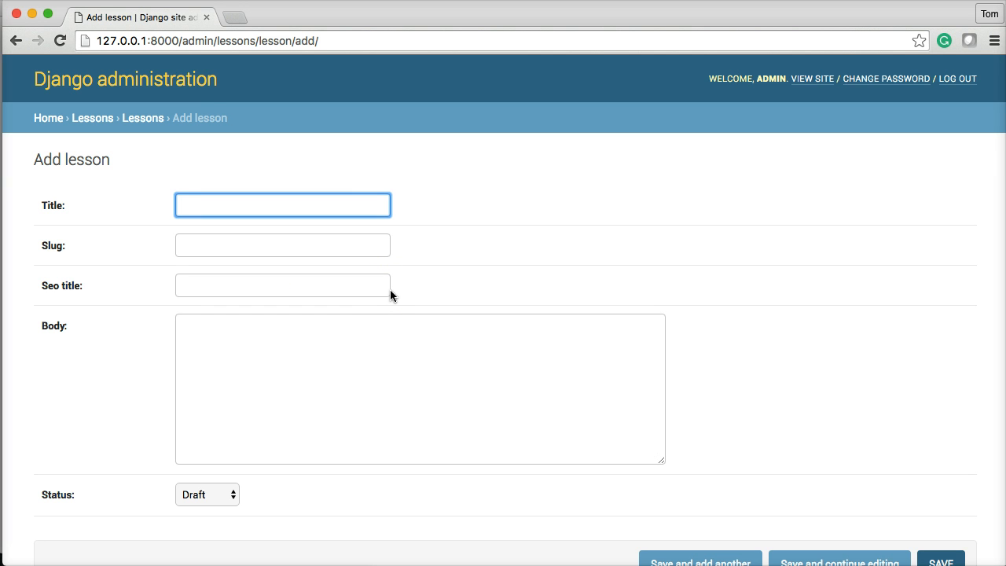
- Enter 'Intro To Django' as the lesson title, slug and SEO title
{"action": "left_click", "coordinate": [283, 205]}
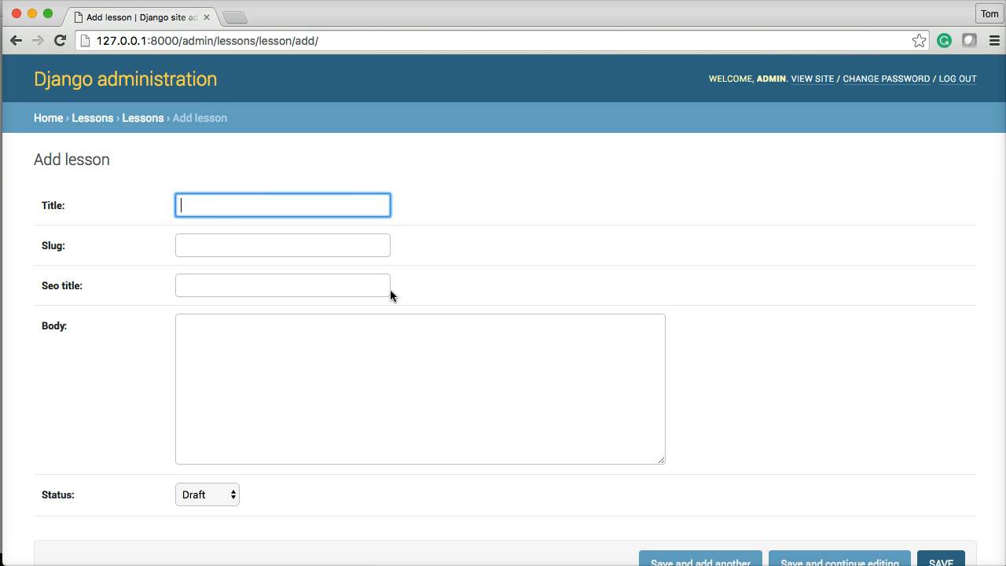
{"action": "type", "text": "Intro To Django"}
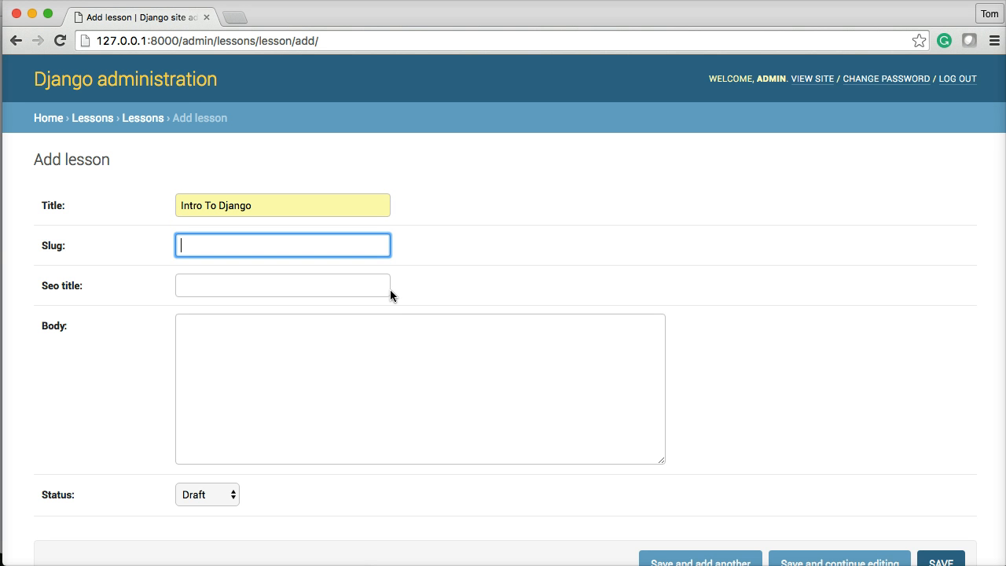
{"action": "type", "text": "Intro To Django"}
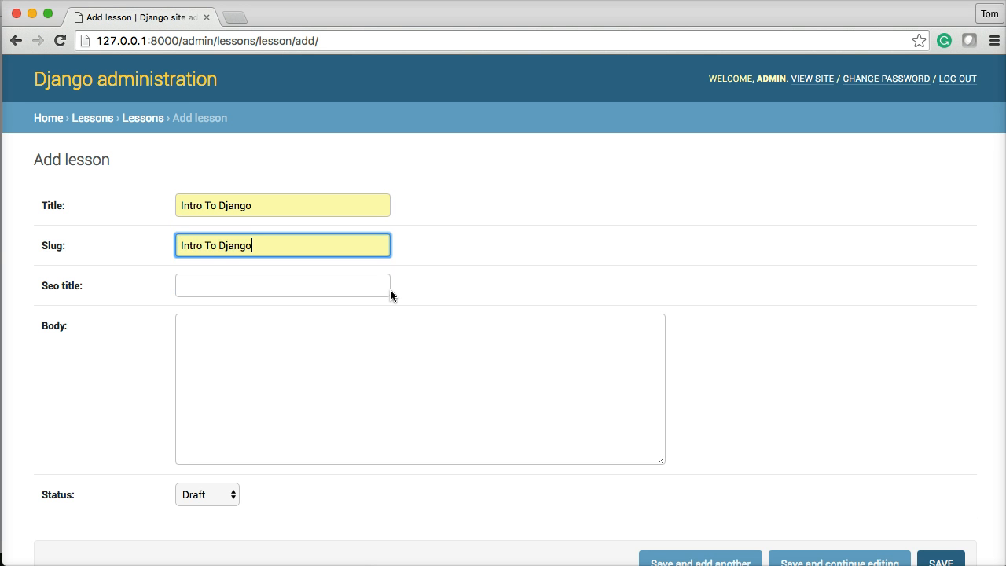
{"action": "left_click", "coordinate": [282, 284]}
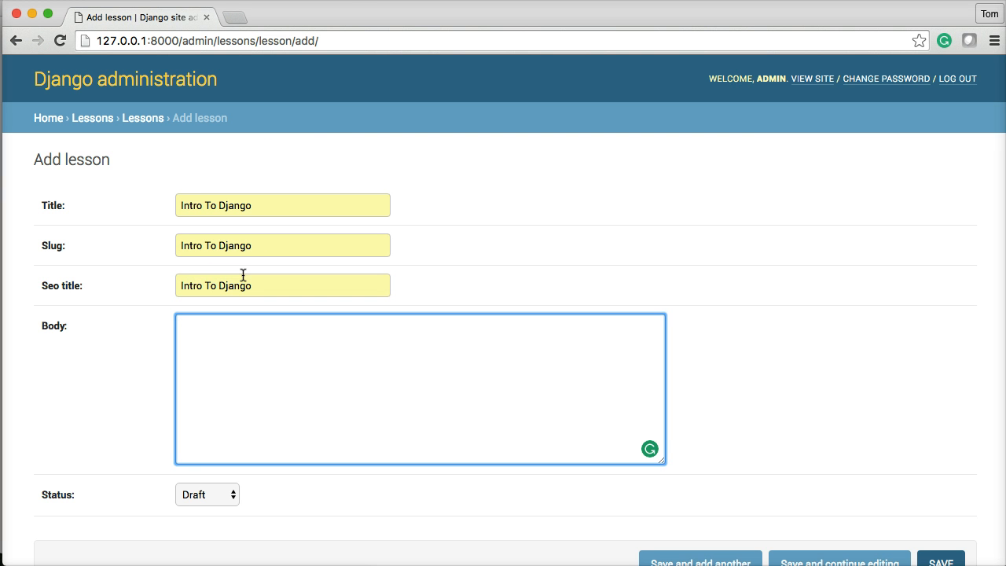
{"action": "type", "text": "Intro"}
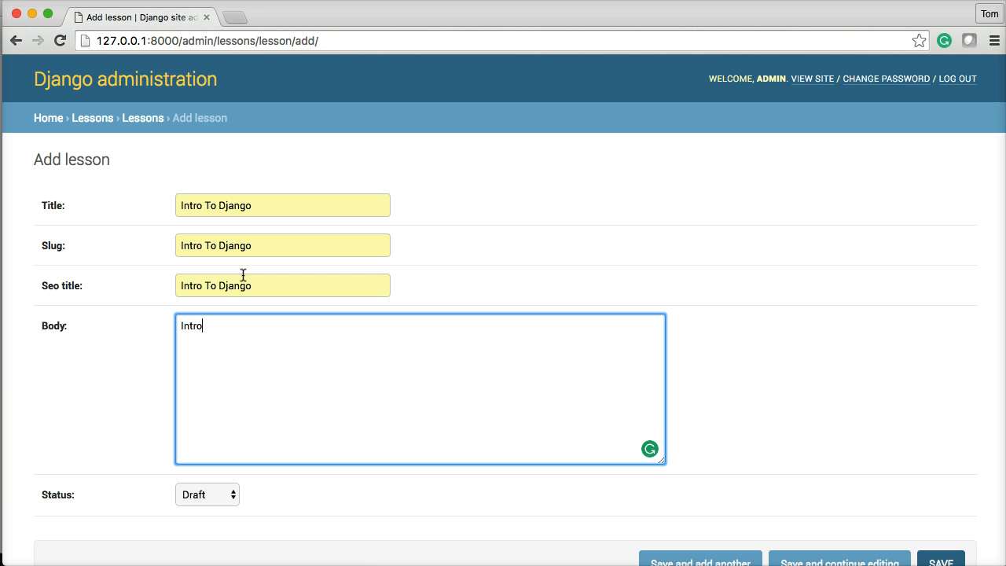
{"action": "type", "text": "to django"}
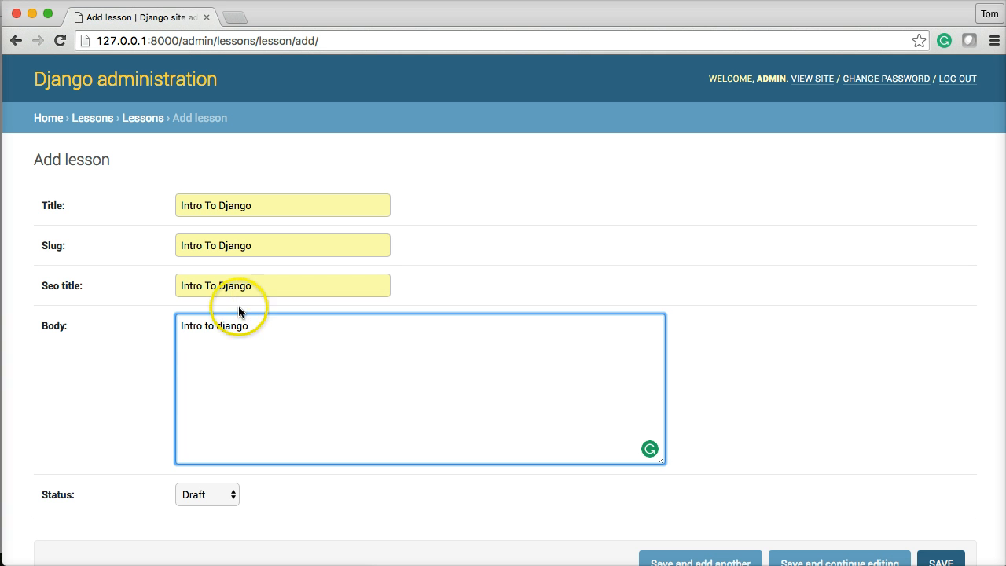
{"action": "mouse_move", "coordinate": [132, 446]}
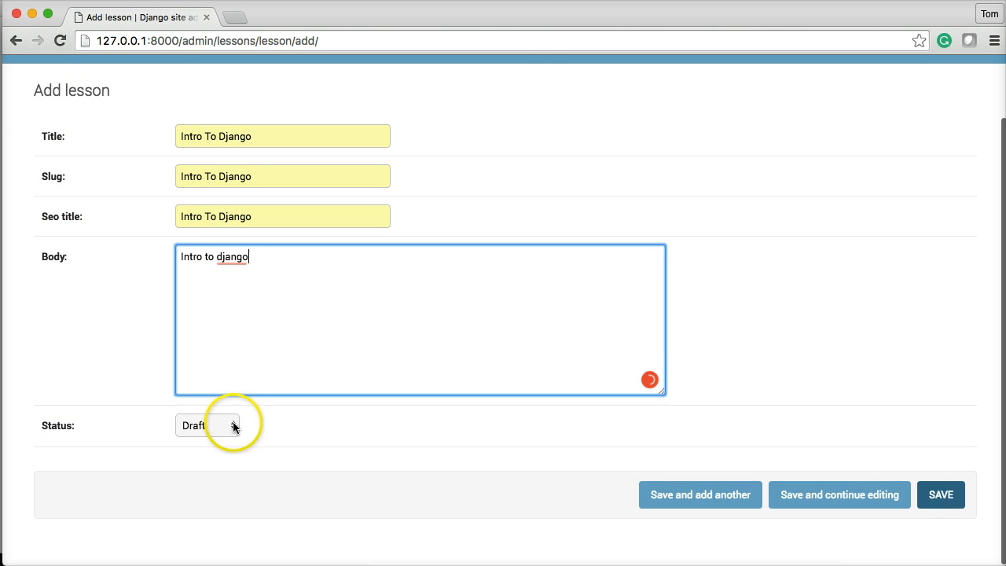
- Set Status to Published and submit, which rejects the slug containing spaces
{"action": "left_click", "coordinate": [206, 426]}
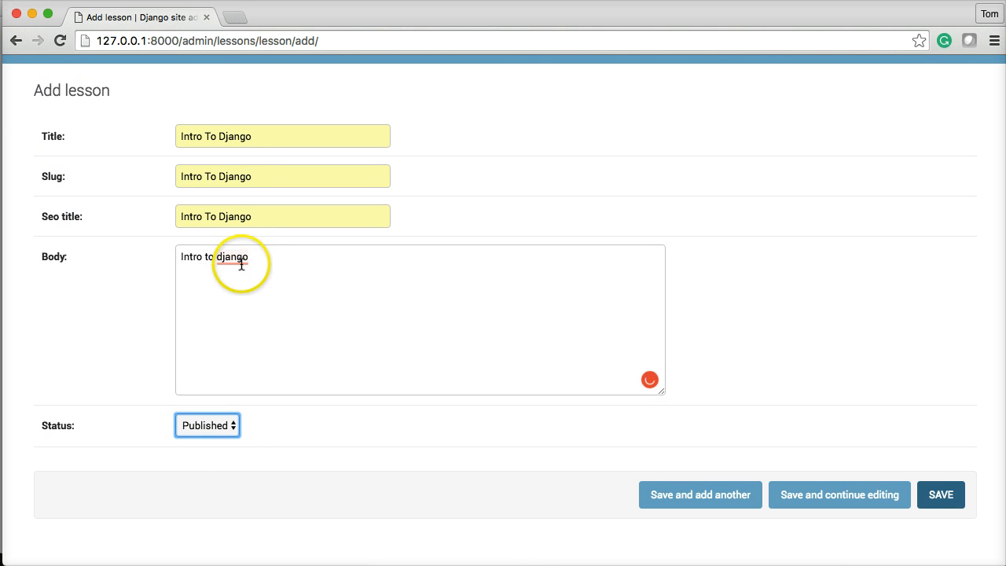
{"action": "left_click", "coordinate": [941, 494]}
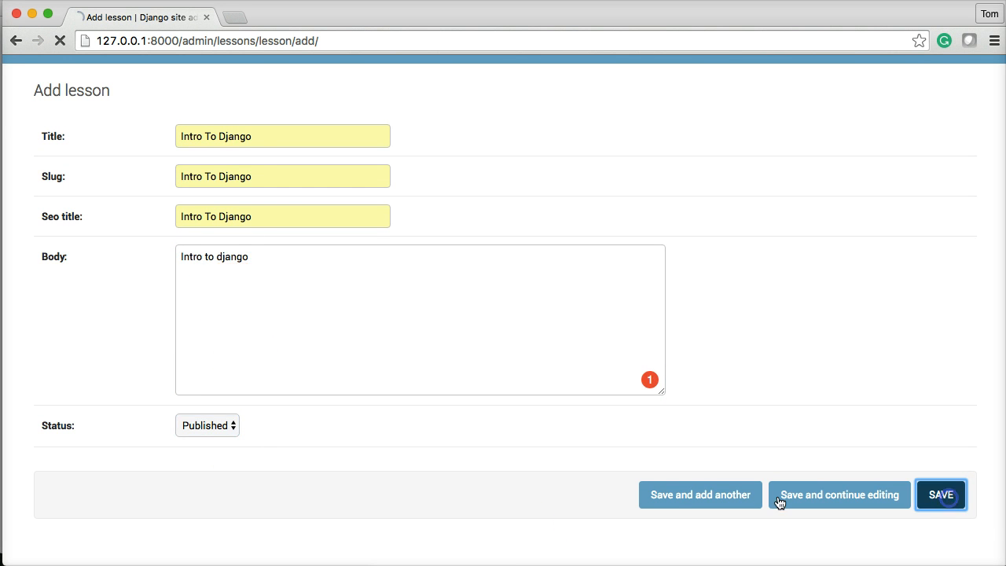
{"action": "left_click", "coordinate": [941, 494]}
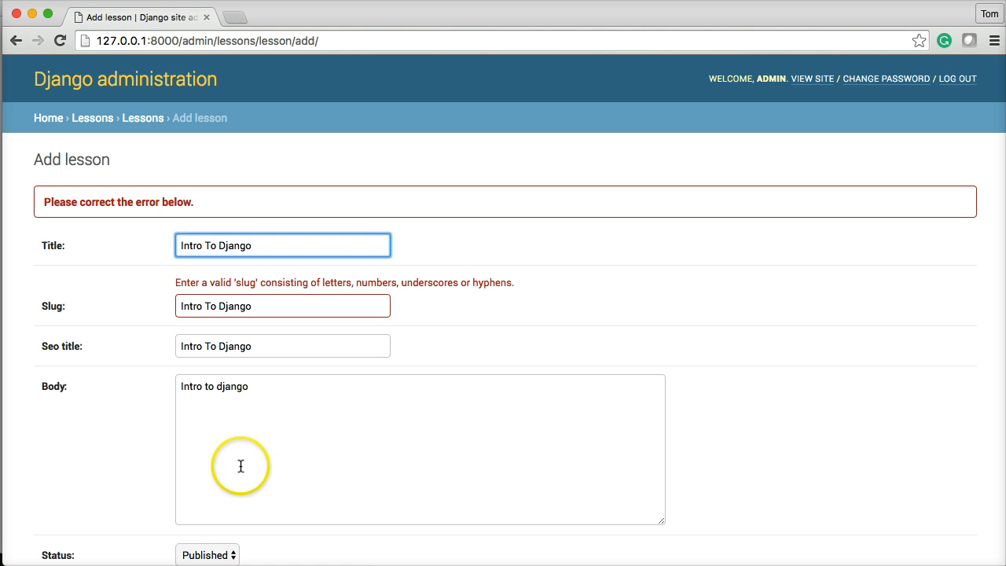
{"action": "mouse_move", "coordinate": [73, 313]}
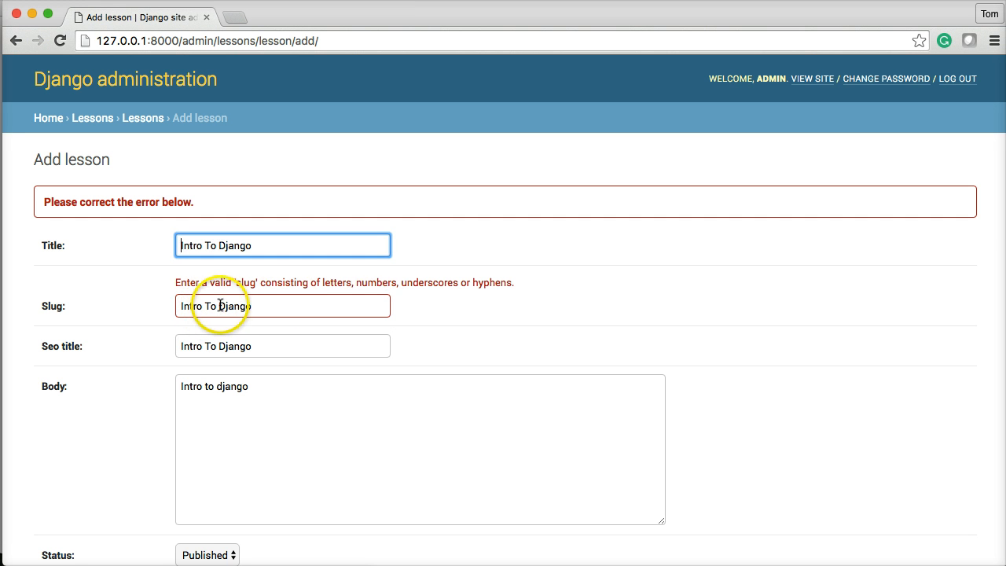
{"action": "mouse_move", "coordinate": [339, 294]}
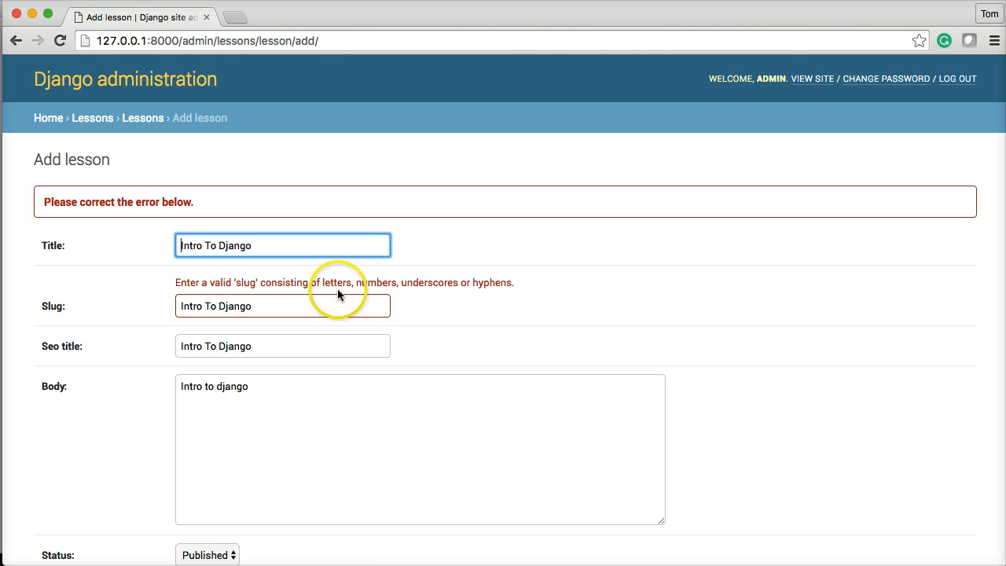
{"action": "mouse_move", "coordinate": [220, 306]}
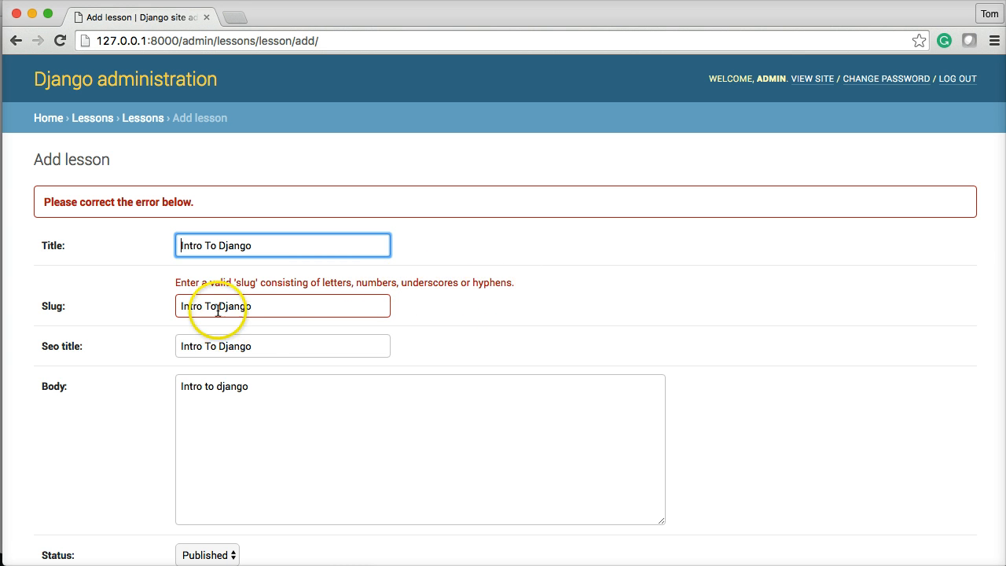
- Change the slug to Intro_To_Django and save the lesson
{"action": "left_click", "coordinate": [282, 306]}
{"action": "type", "text": "_To_"}
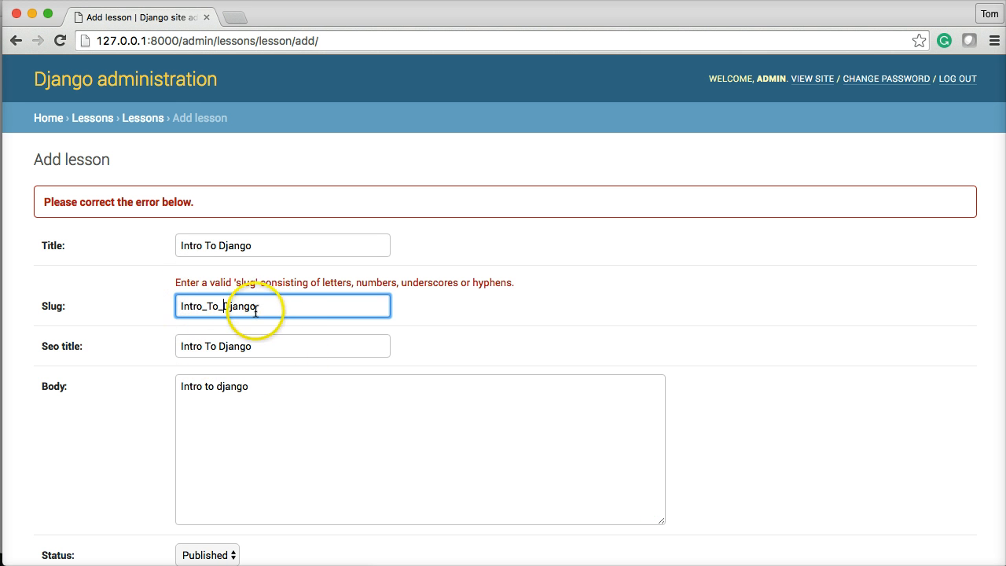
{"action": "scroll", "scroll_direction": "down", "scroll_amount": 3}
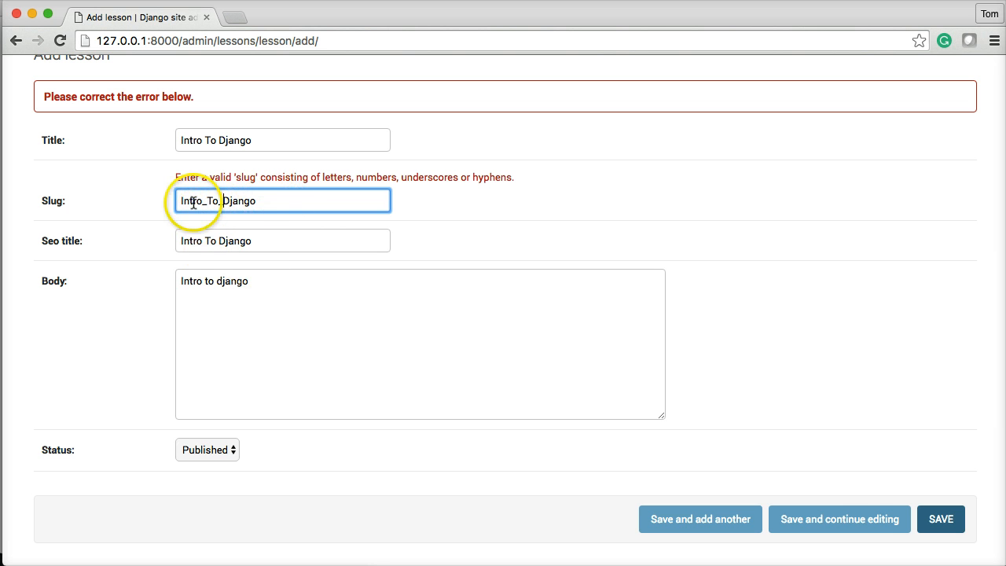
{"action": "left_click", "coordinate": [941, 519]}
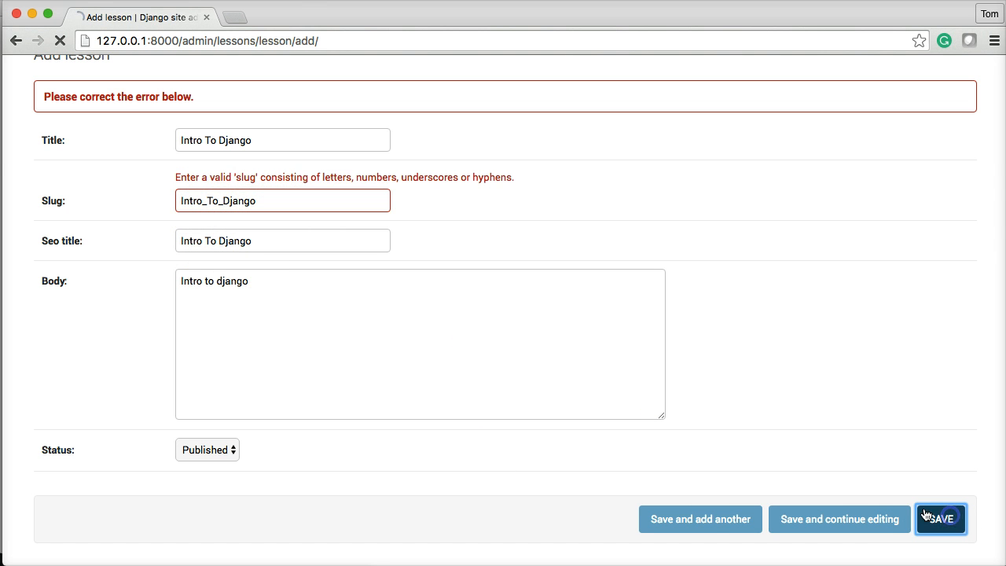
{"action": "left_click", "coordinate": [941, 519]}
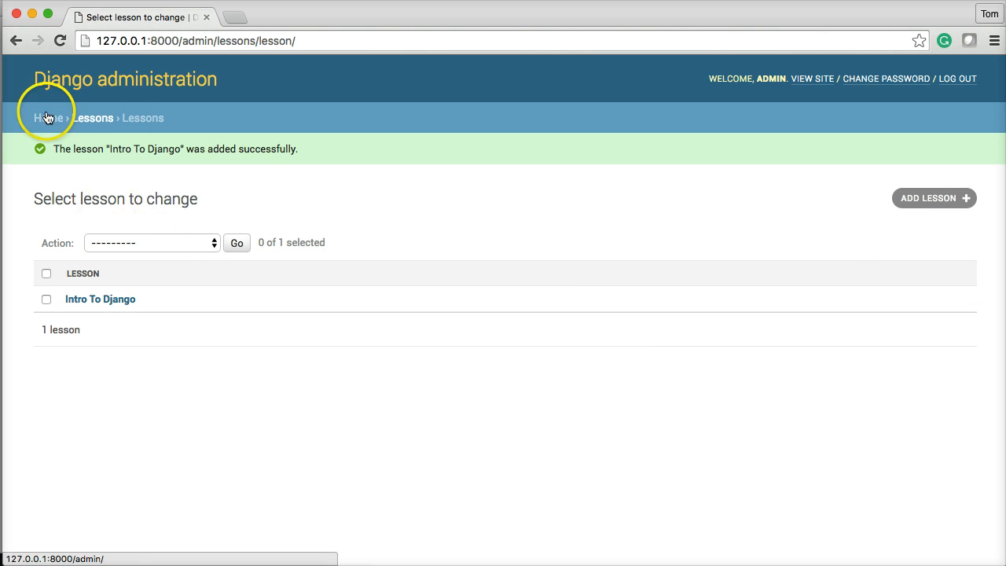
{"action": "left_click", "coordinate": [48, 118]}
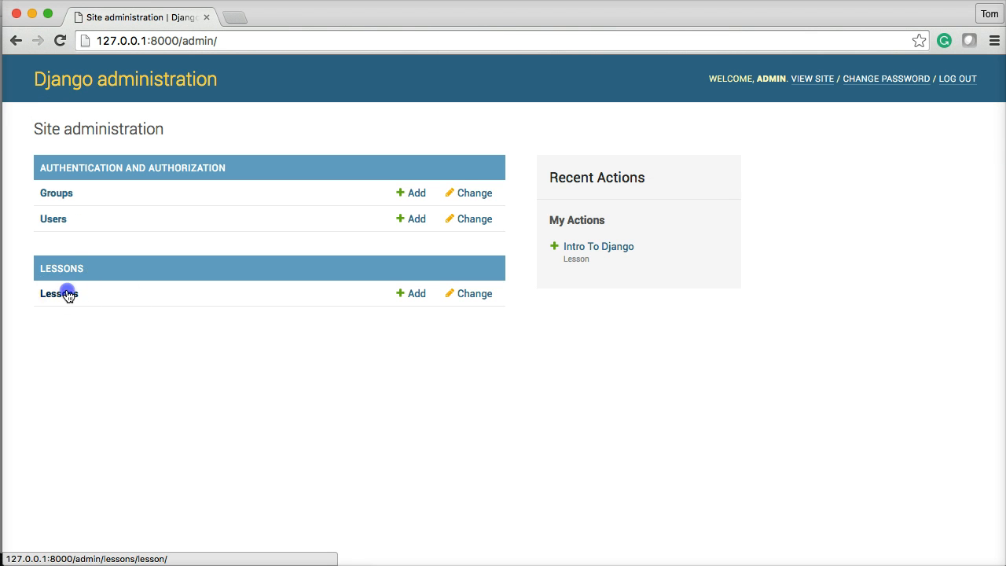
{"action": "left_click", "coordinate": [59, 293]}
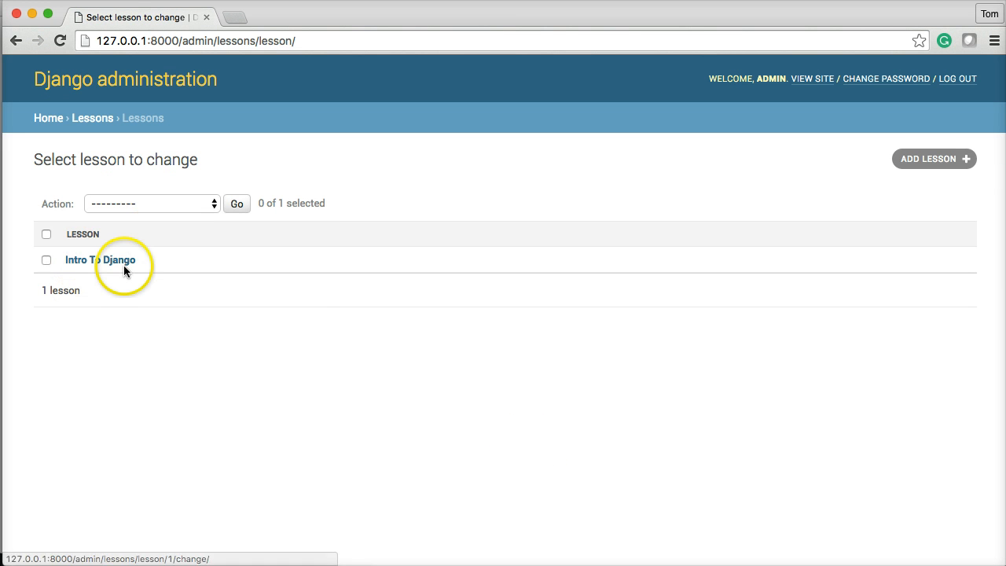
{"action": "mouse_move", "coordinate": [247, 293]}
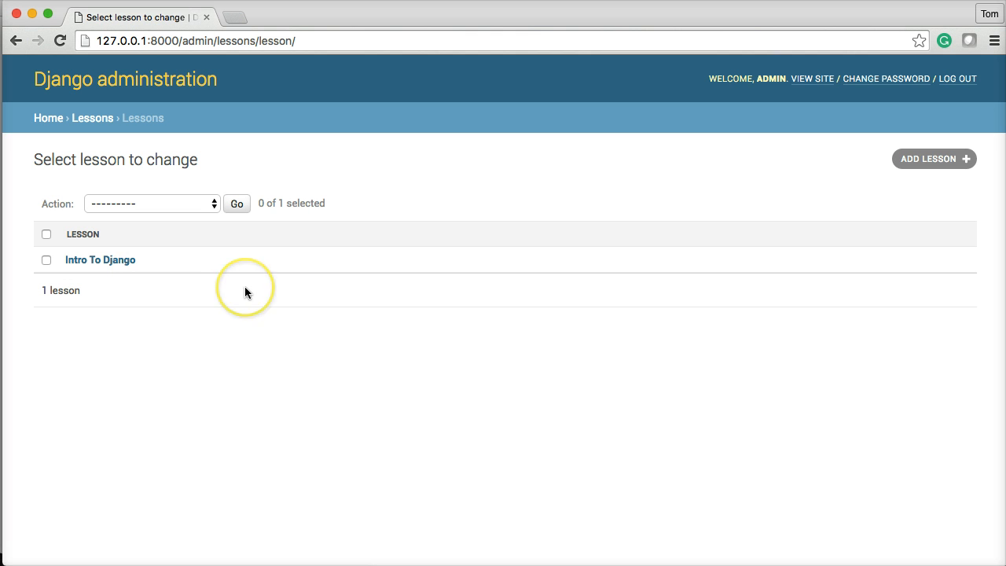
{"action": "mouse_move", "coordinate": [99, 260]}
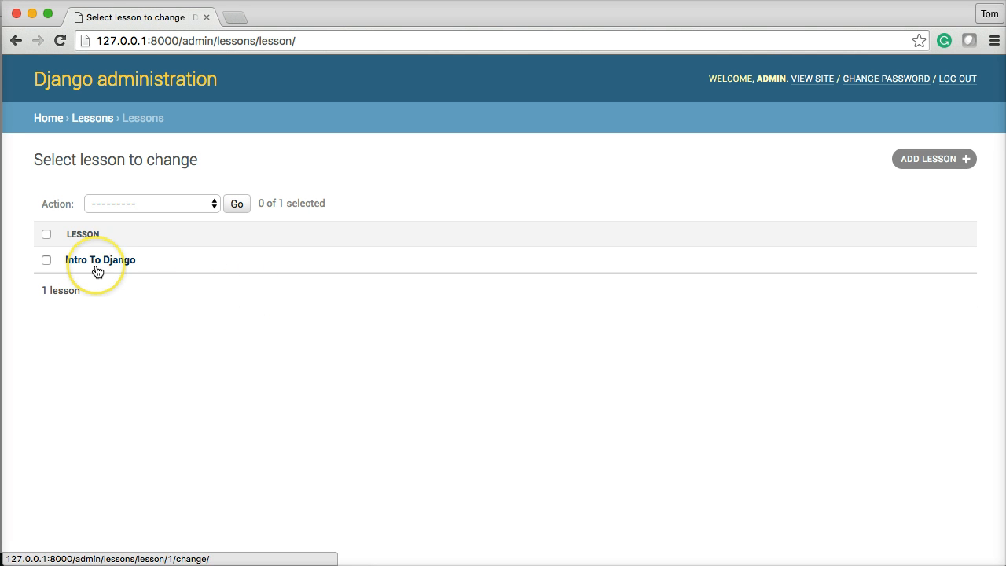
{"action": "mouse_move", "coordinate": [212, 269]}
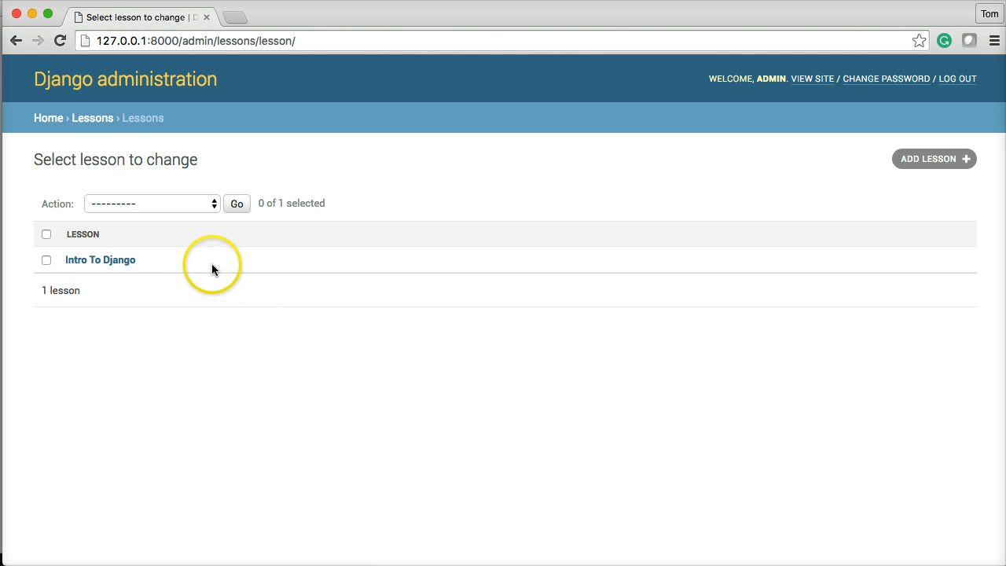
{"action": "mouse_move", "coordinate": [395, 294]}
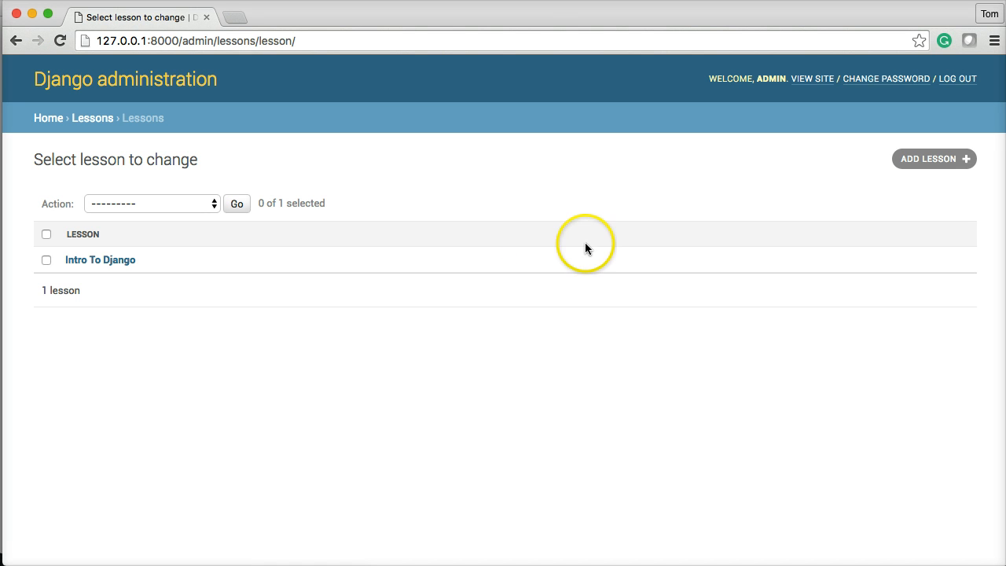
{"action": "mouse_move", "coordinate": [586, 249]}
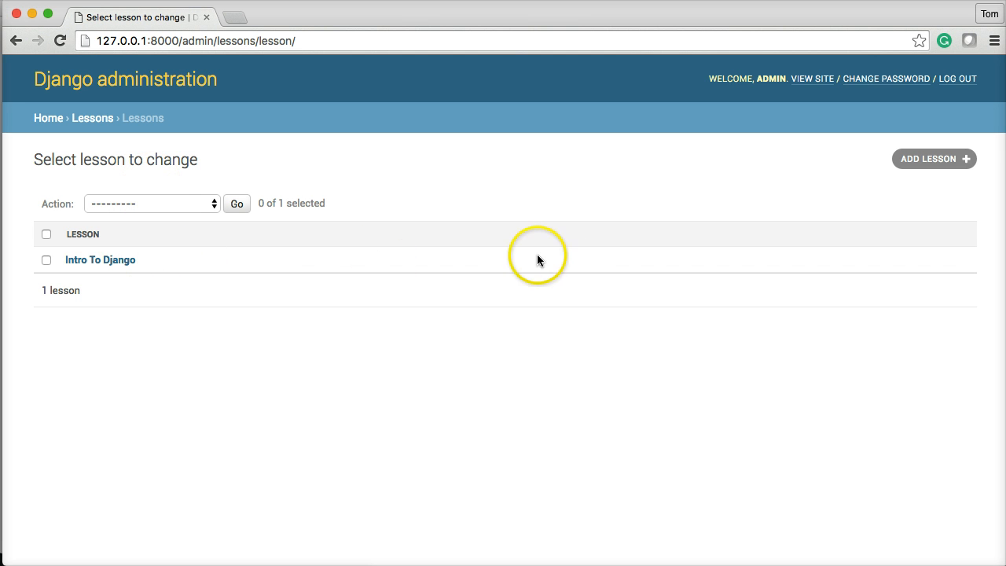
{"action": "mouse_move", "coordinate": [159, 253]}
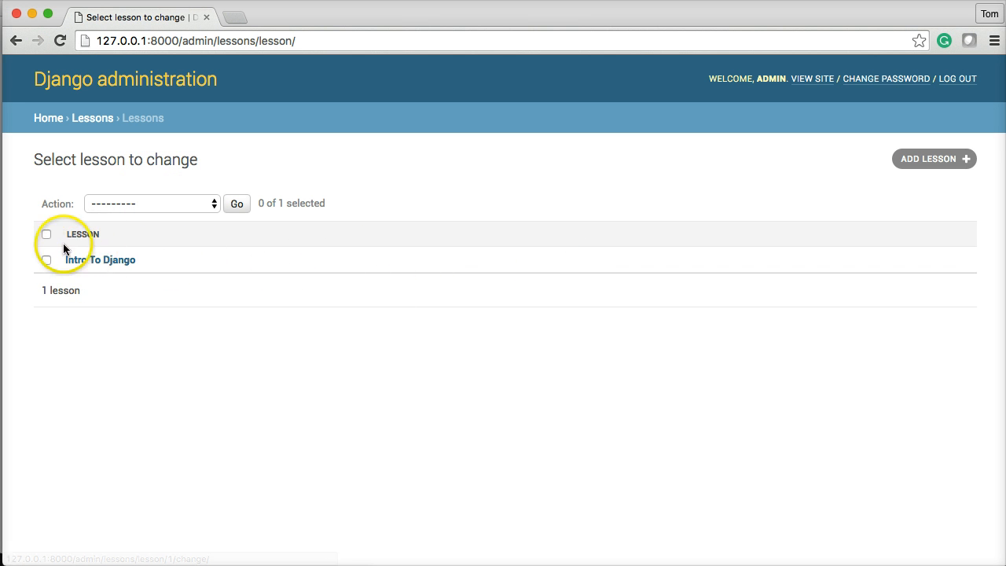
{"action": "mouse_move", "coordinate": [371, 76]}
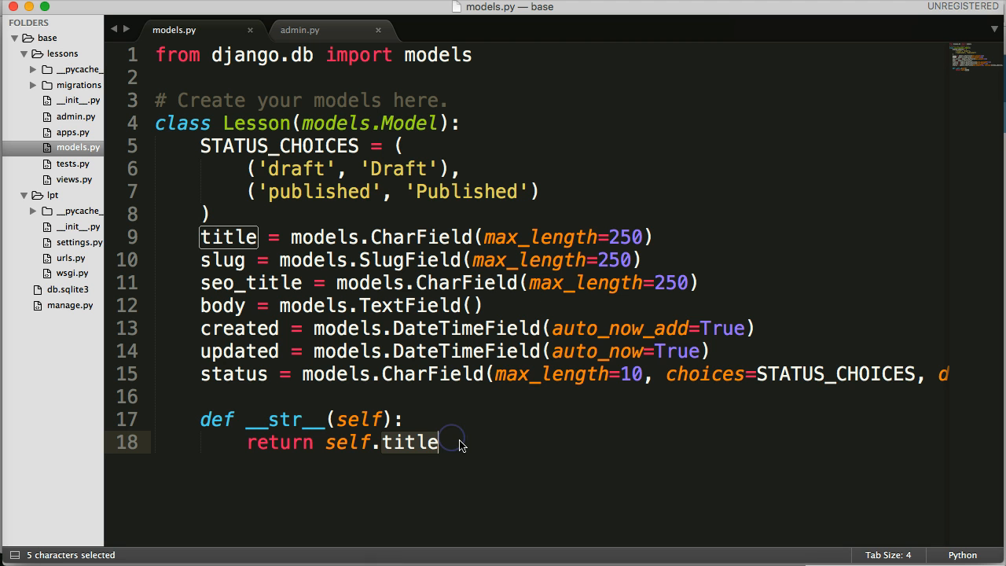
{"action": "mouse_move", "coordinate": [448, 438]}
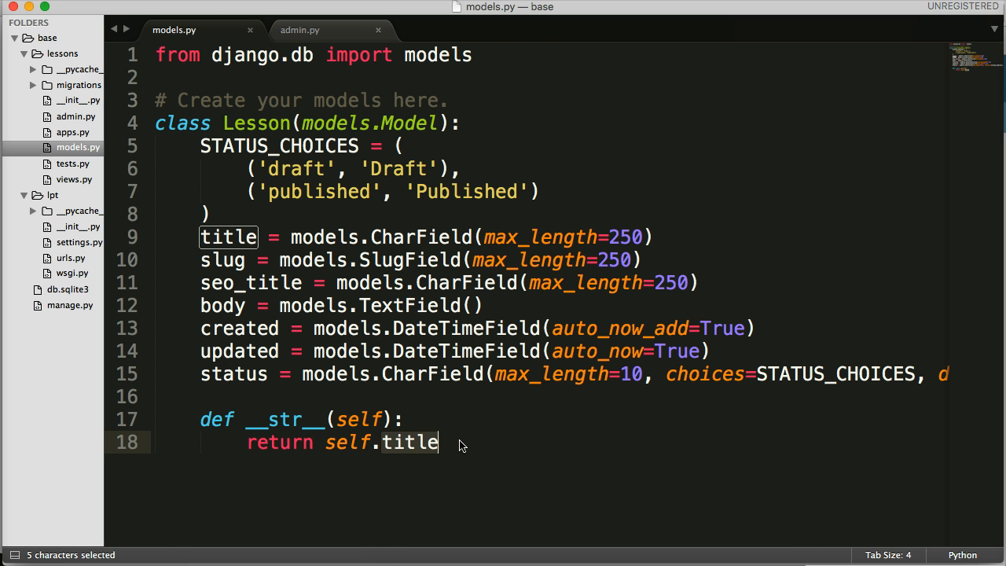
- Switch __str__ to return self.slug, then back to self.title
{"action": "type", "text": "slug"}
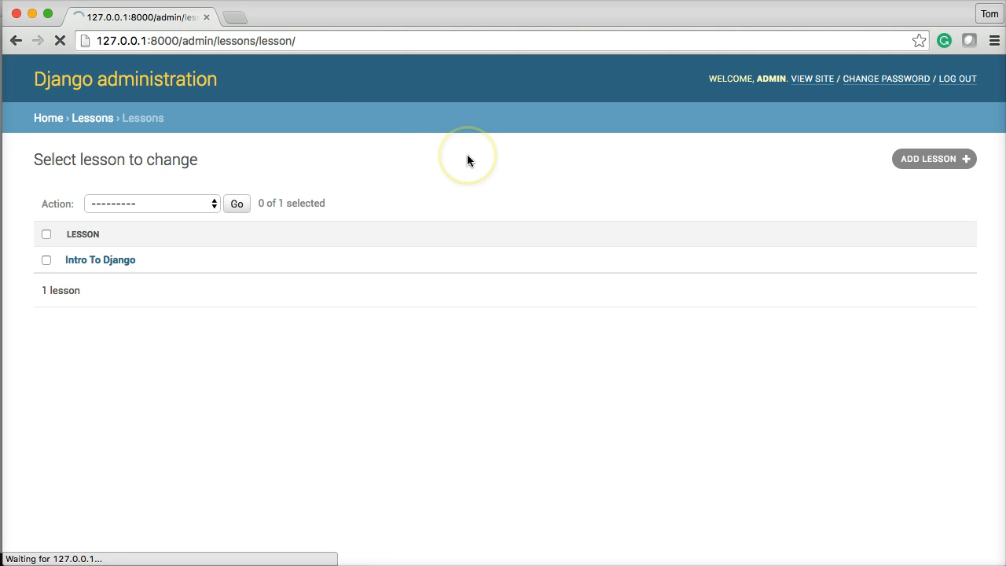
{"action": "left_click", "coordinate": [100, 259]}
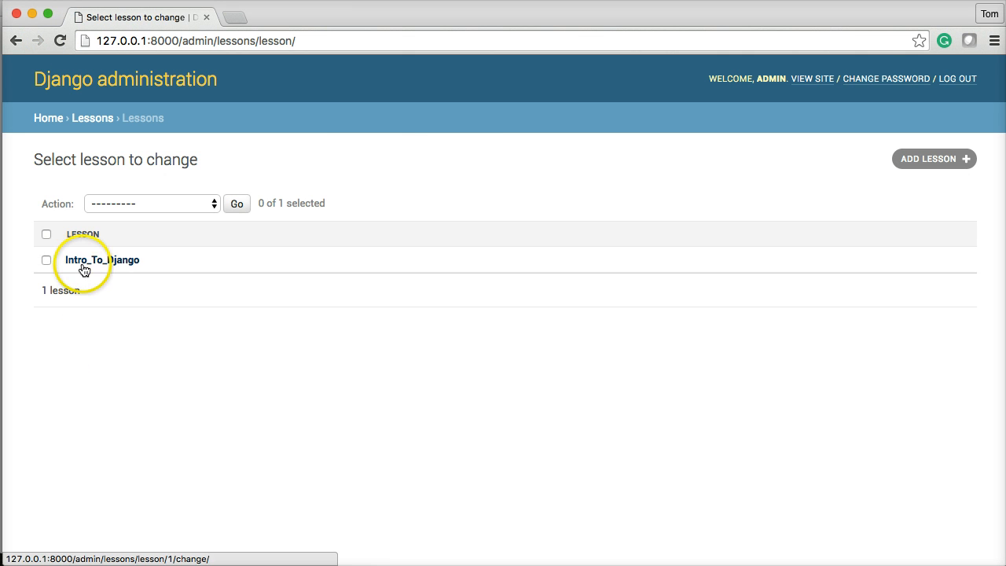
{"action": "mouse_move", "coordinate": [104, 268]}
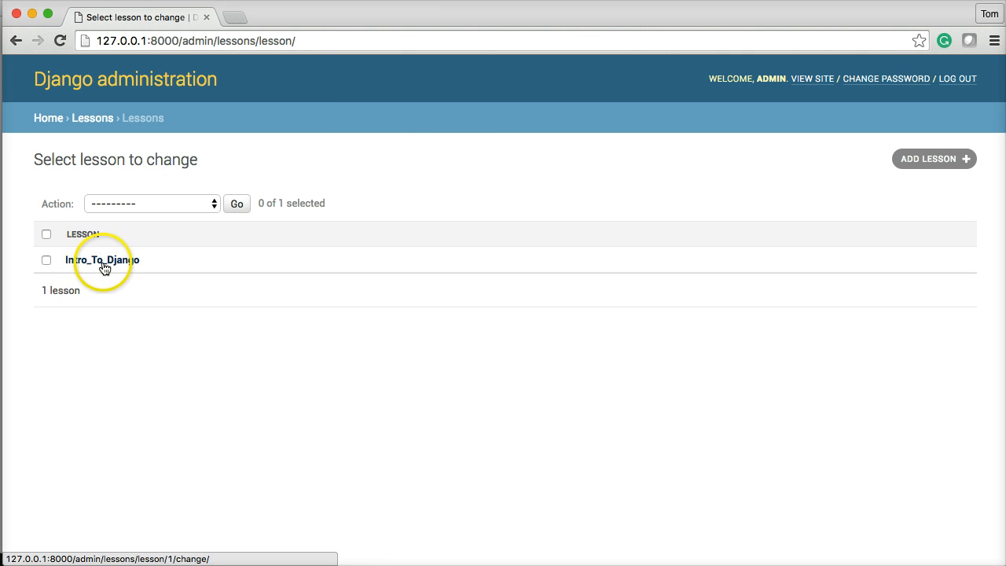
{"action": "mouse_move", "coordinate": [143, 265]}
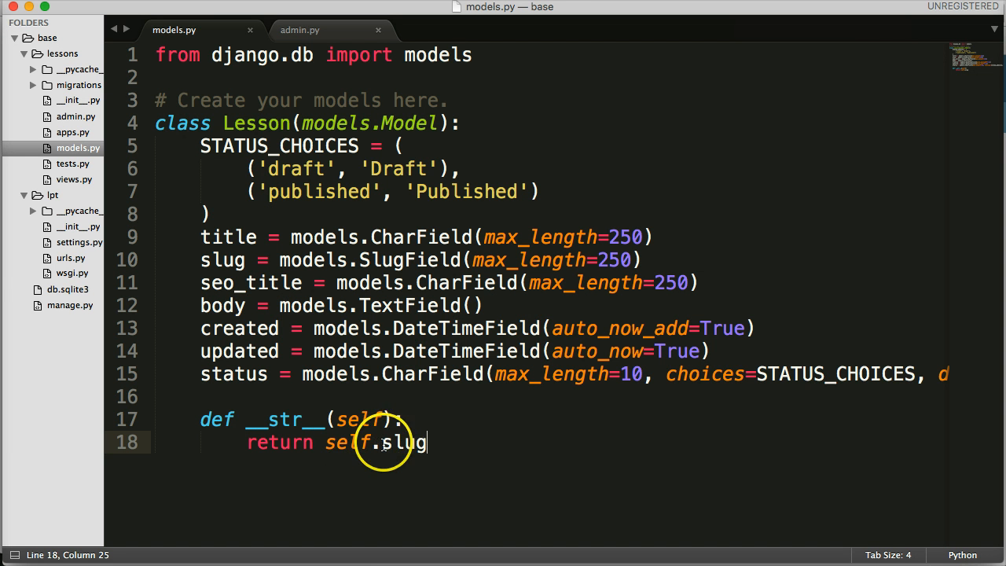
{"action": "type", "text": "tit"}
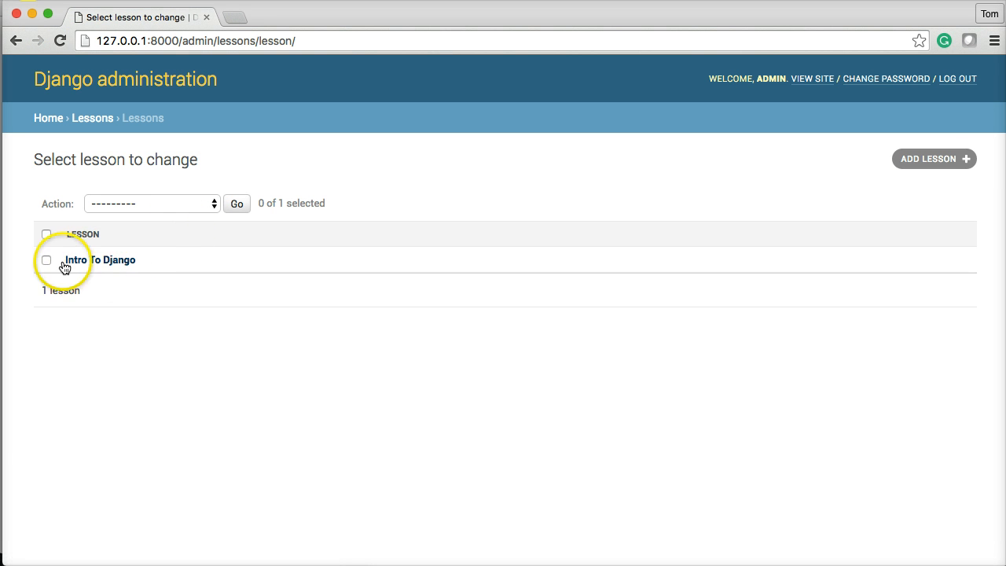
{"action": "mouse_move", "coordinate": [187, 295]}
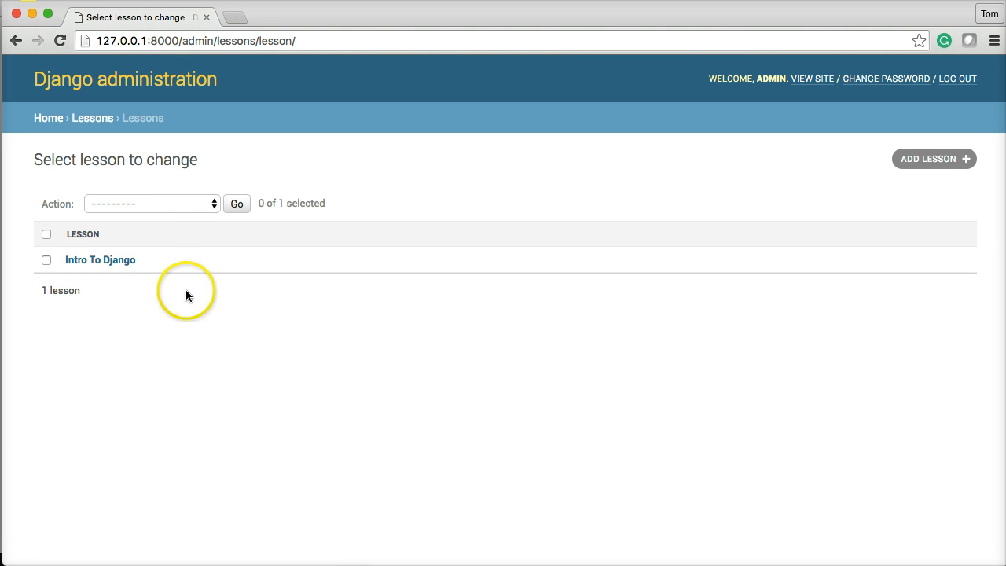
{"action": "mouse_move", "coordinate": [416, 295]}
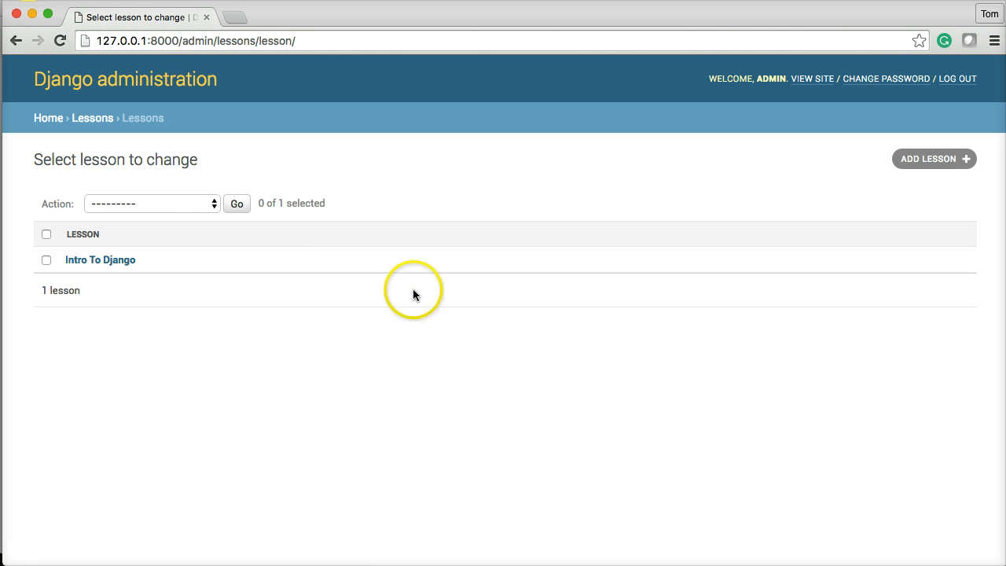
{"action": "mouse_move", "coordinate": [359, 320]}
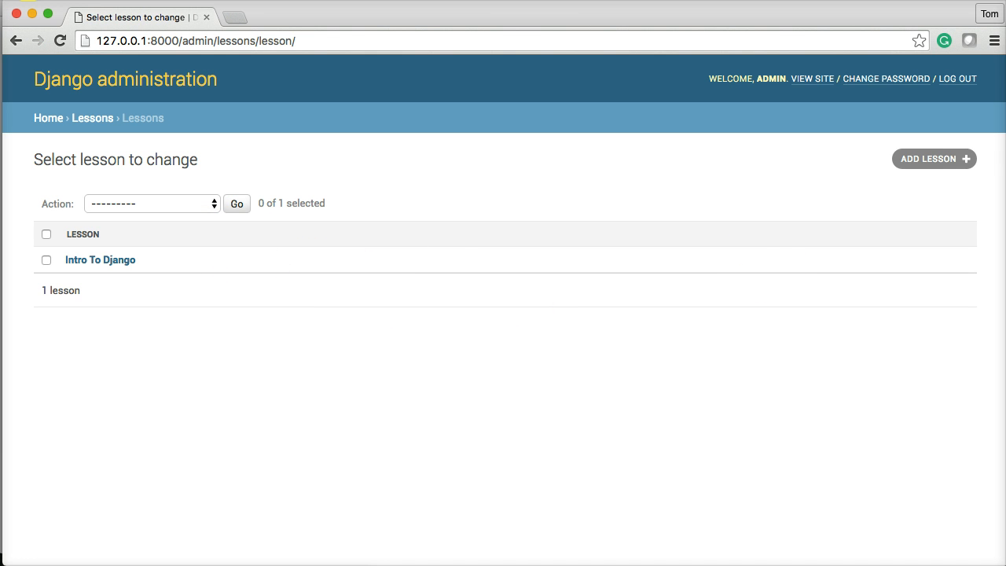
{"action": "mouse_move", "coordinate": [469, 237]}
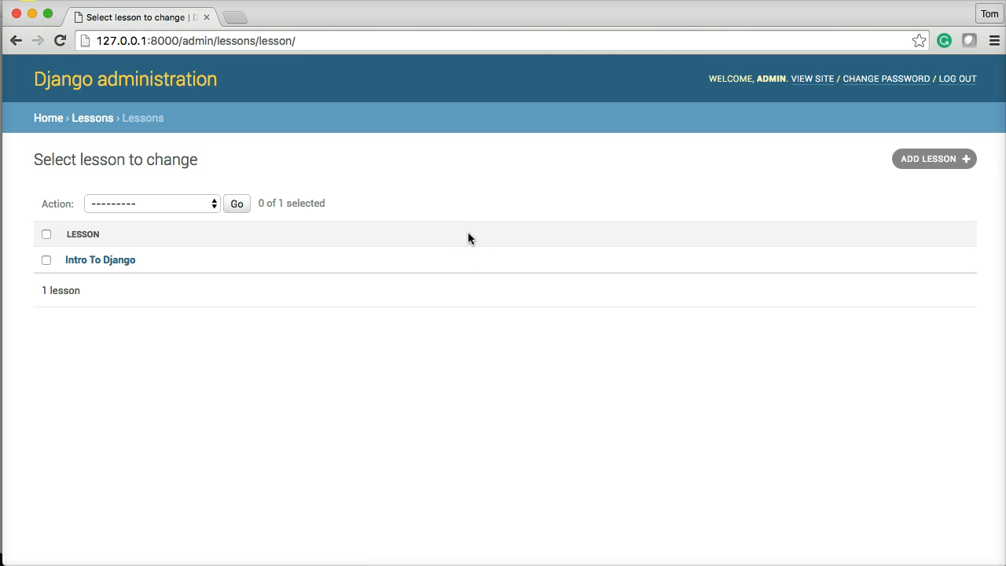